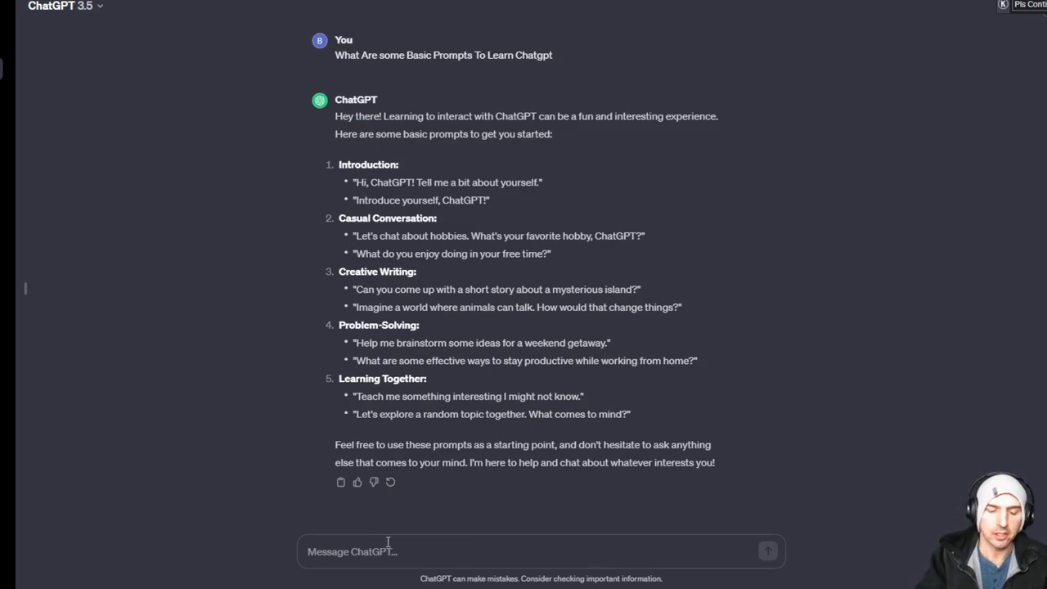
- Ask ChatGPT: 'Give Me 10 Example Of Hooks For My Next Youtube Video'
type("Give m")
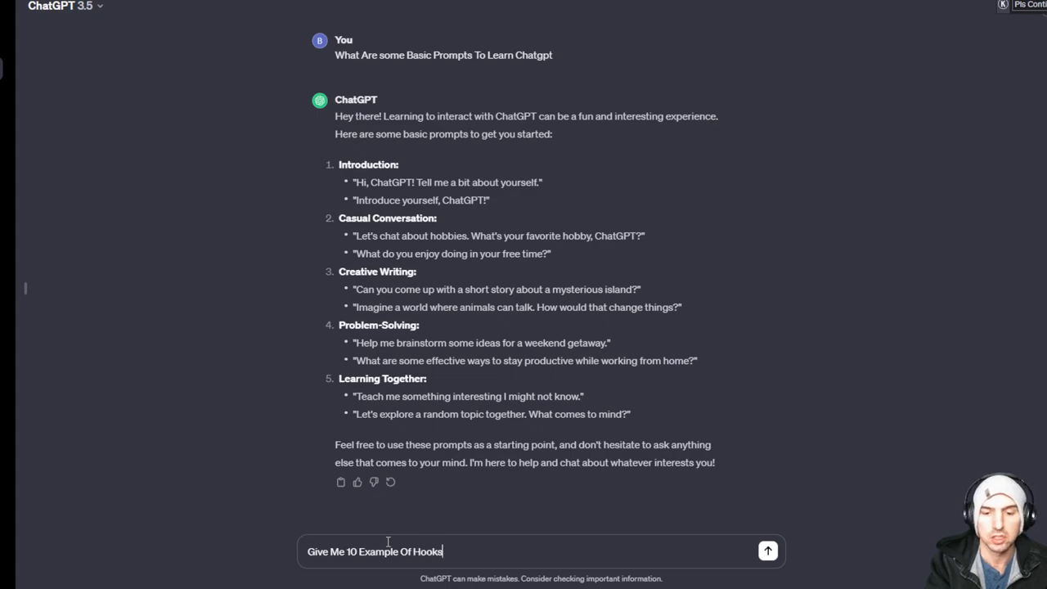
type("For My NEx")
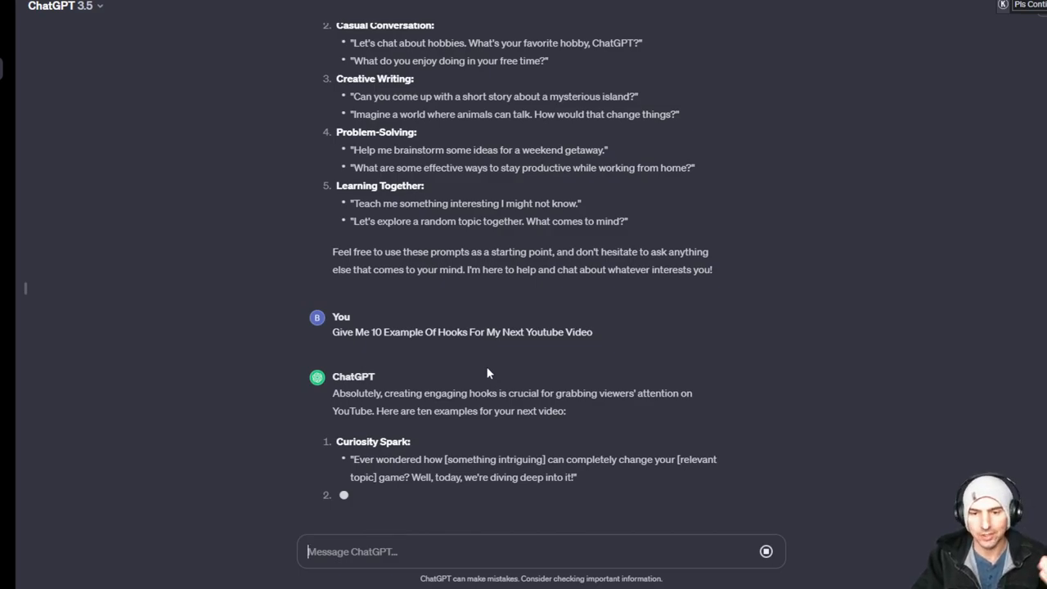
mouse_move(372, 382)
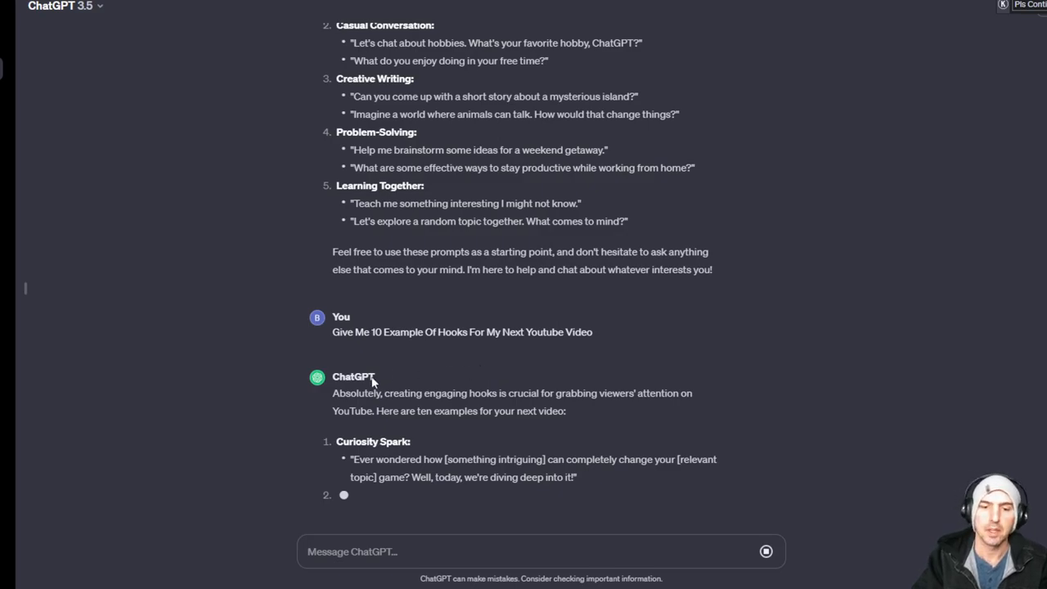
- Scroll through the generated hooks like Curiosity Spark, Teaser Approach and Personal Story
scroll("down", 3)
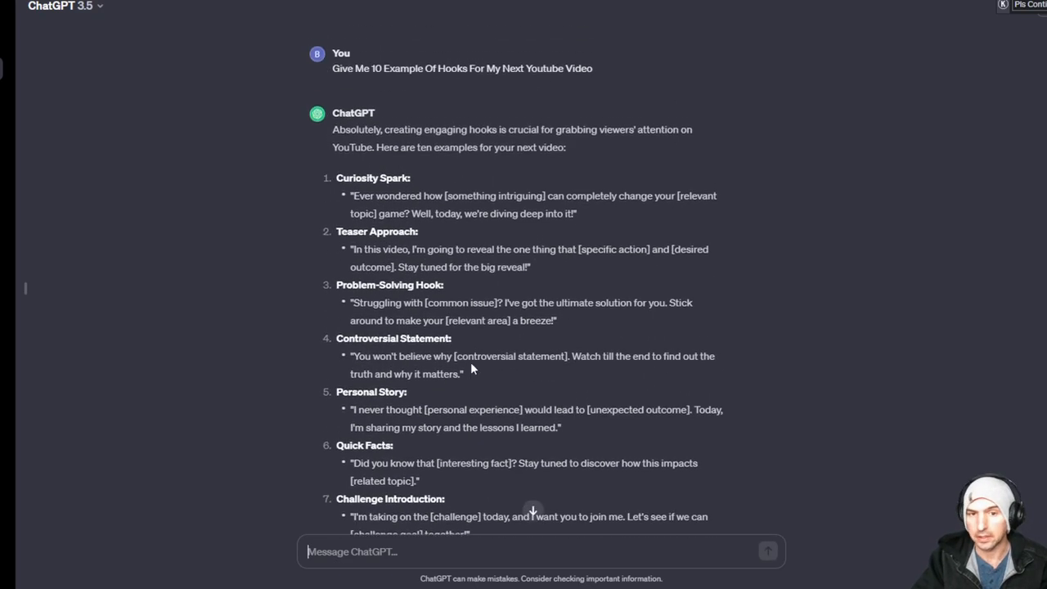
scroll("up", 3)
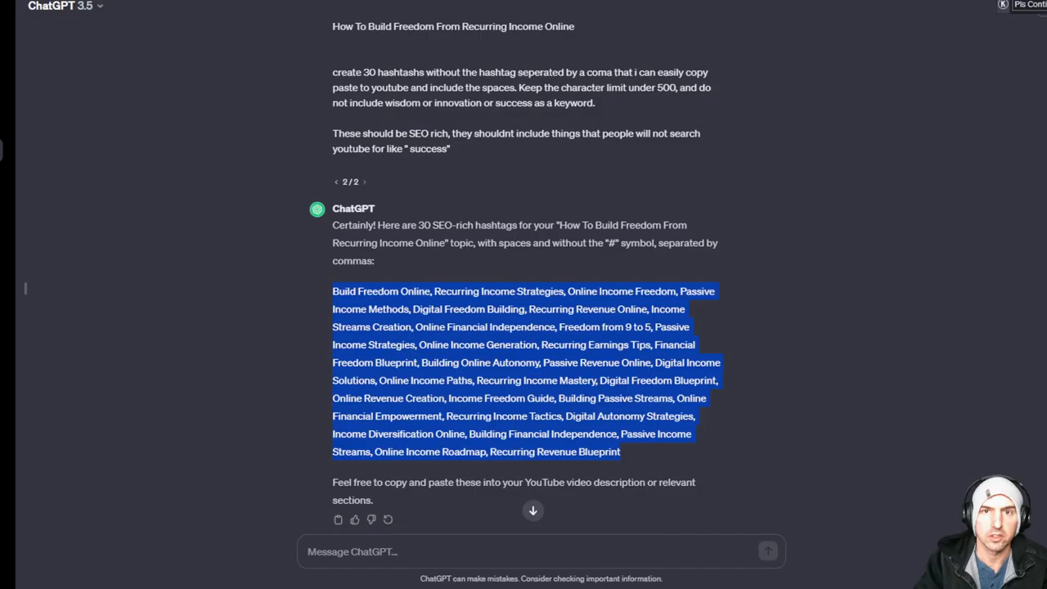
- Write a prompt with top-performing video details asking which other topics could work on the channel
left_click(524, 551)
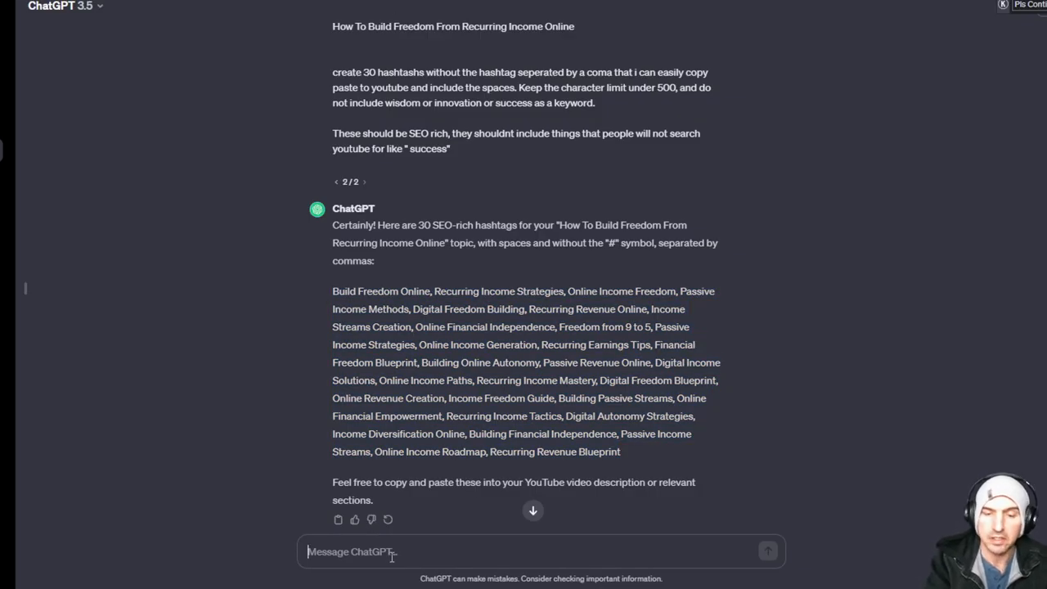
type("These Are My Top")
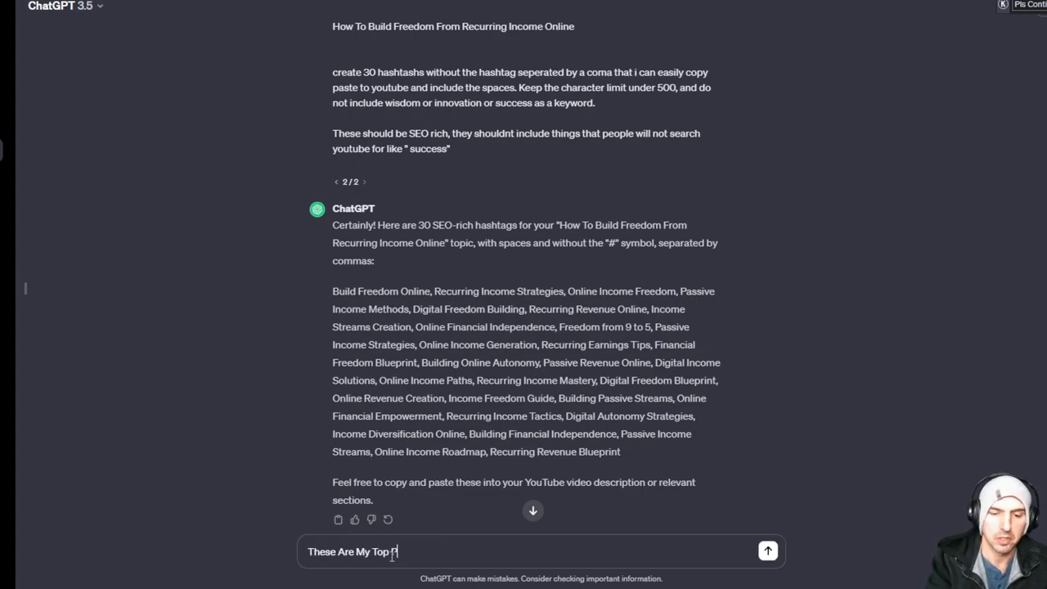
type("Performing Videos,")
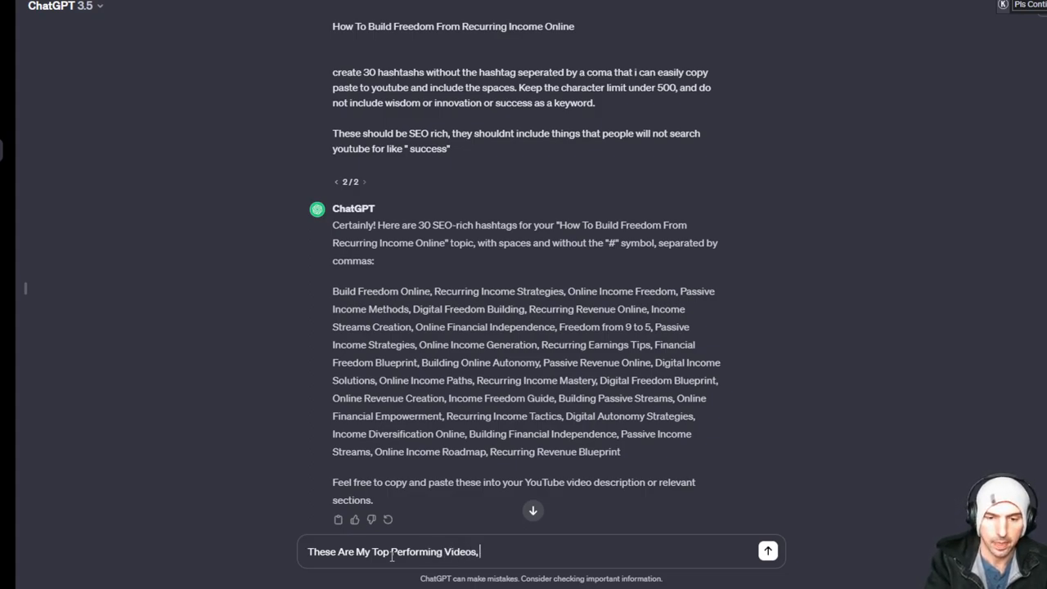
type("How what are o")
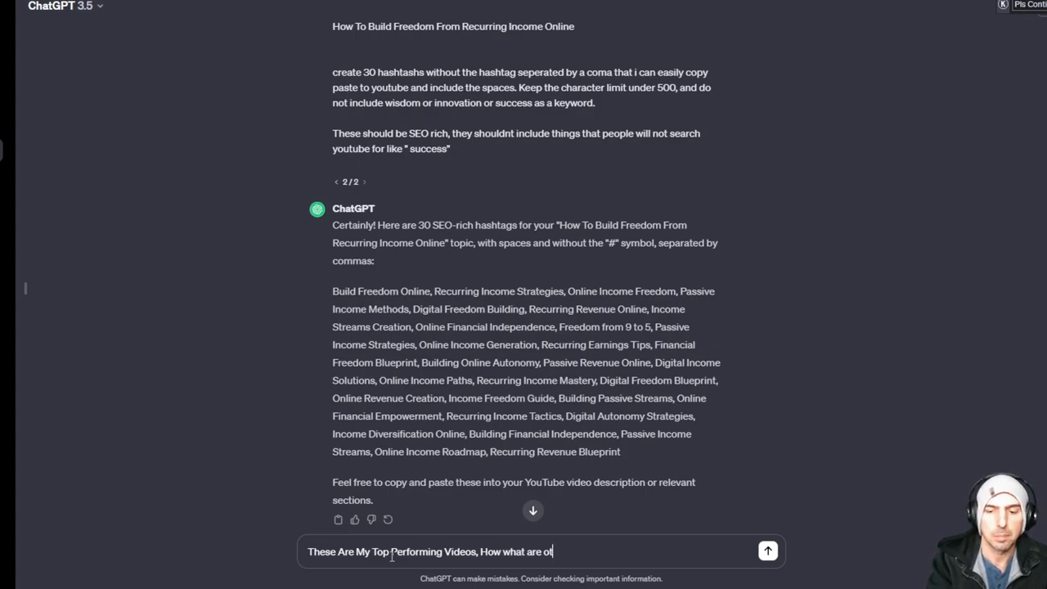
type("topics that can also do well on youtube based")
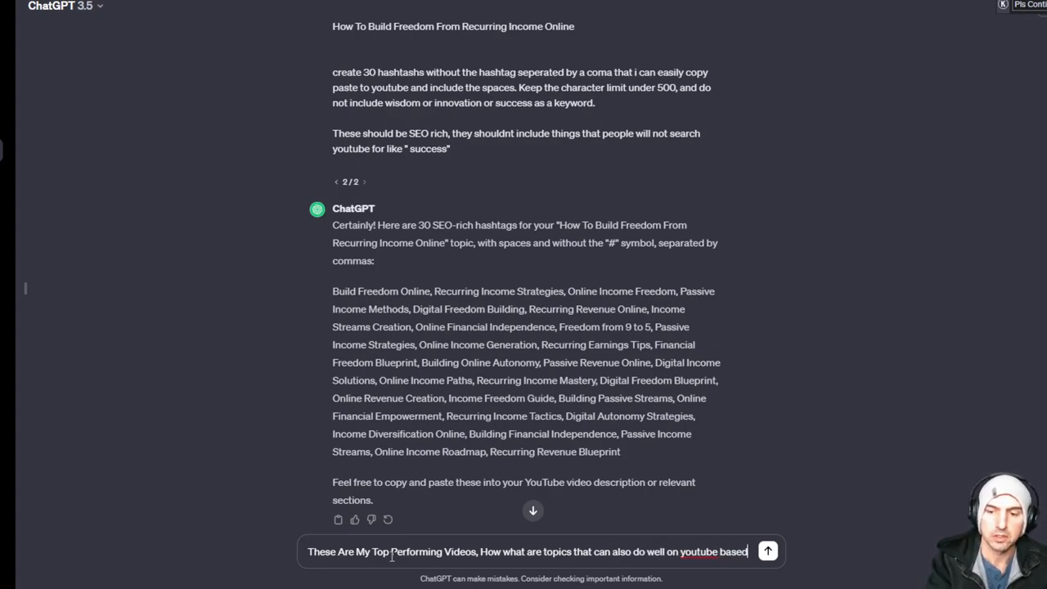
type("on my channel")
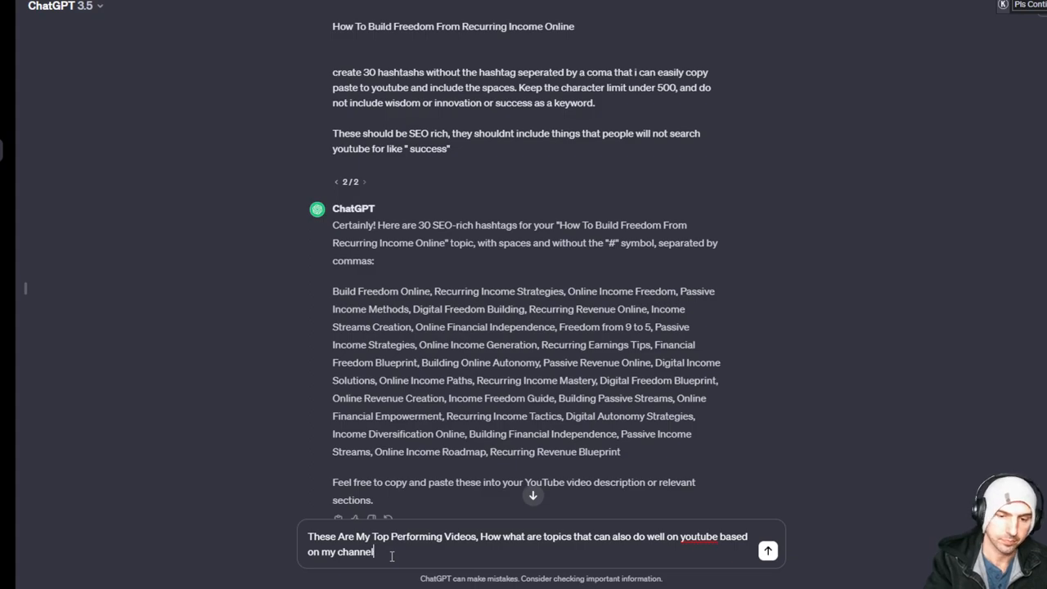
left_click(768, 550)
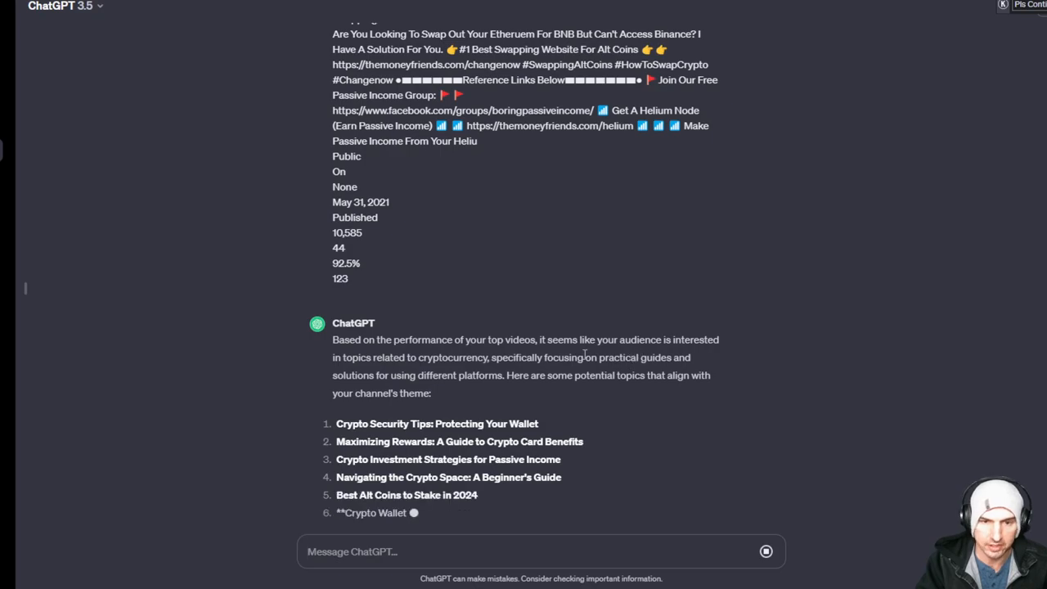
- Review the ten topic ideas and select 'Crypto Security Tips: Protecting Your Wallet'
scroll("down", 3)
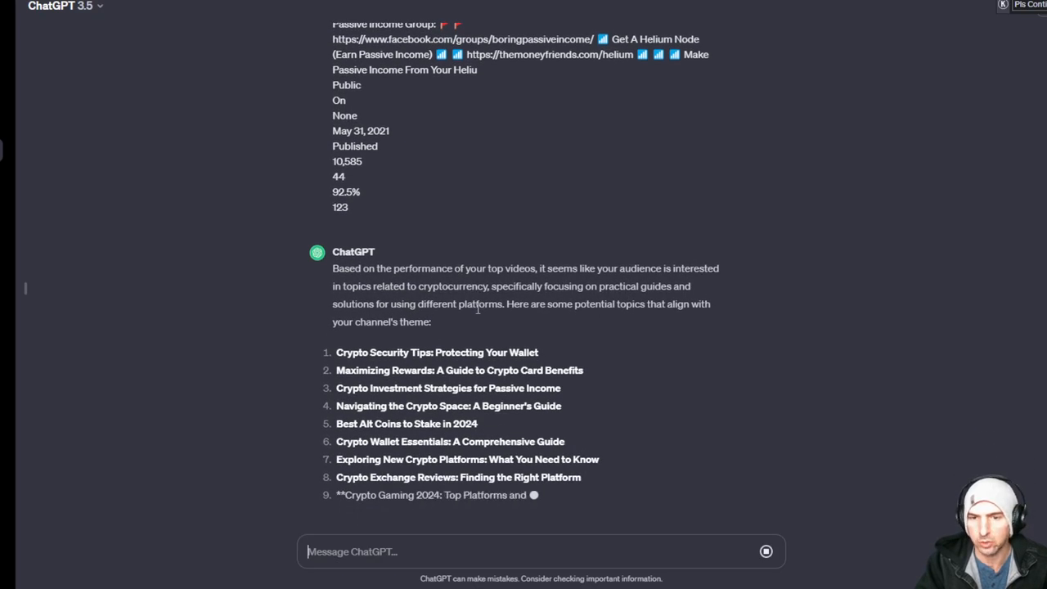
scroll("down", 3)
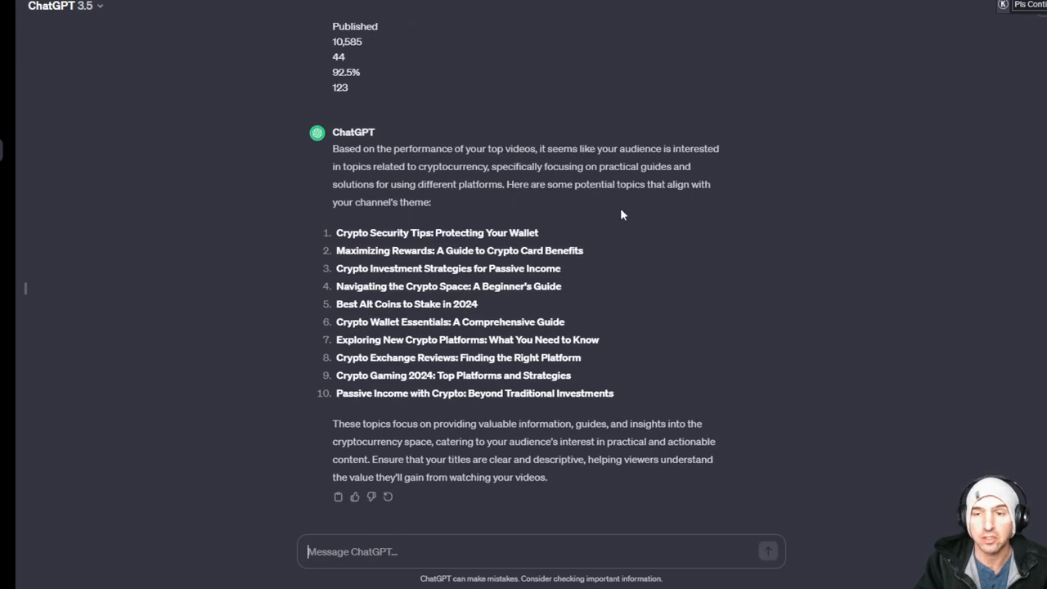
mouse_move(334, 244)
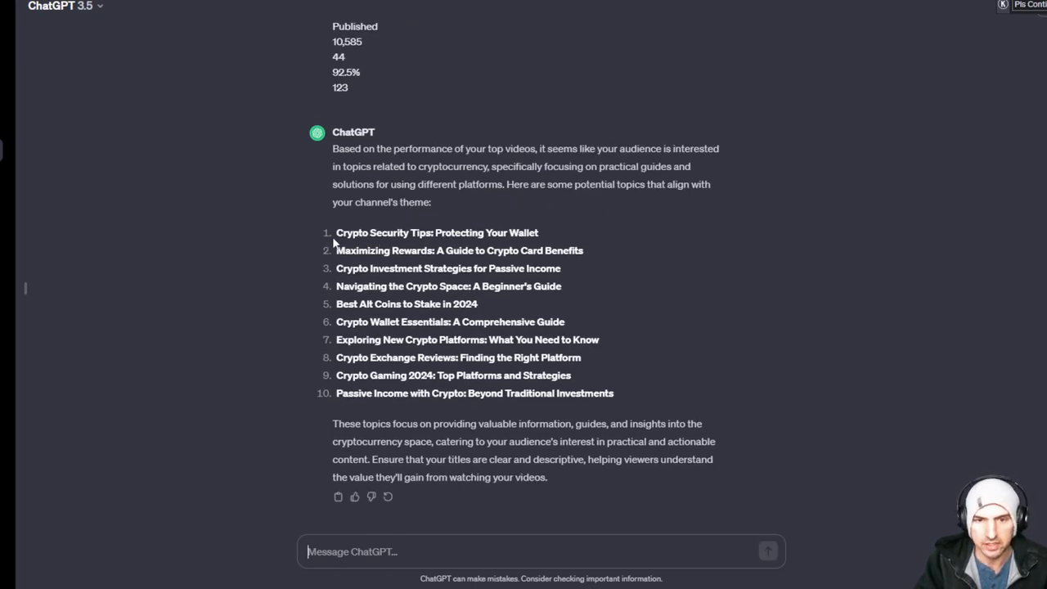
left_click_drag(337, 233, 614, 393)
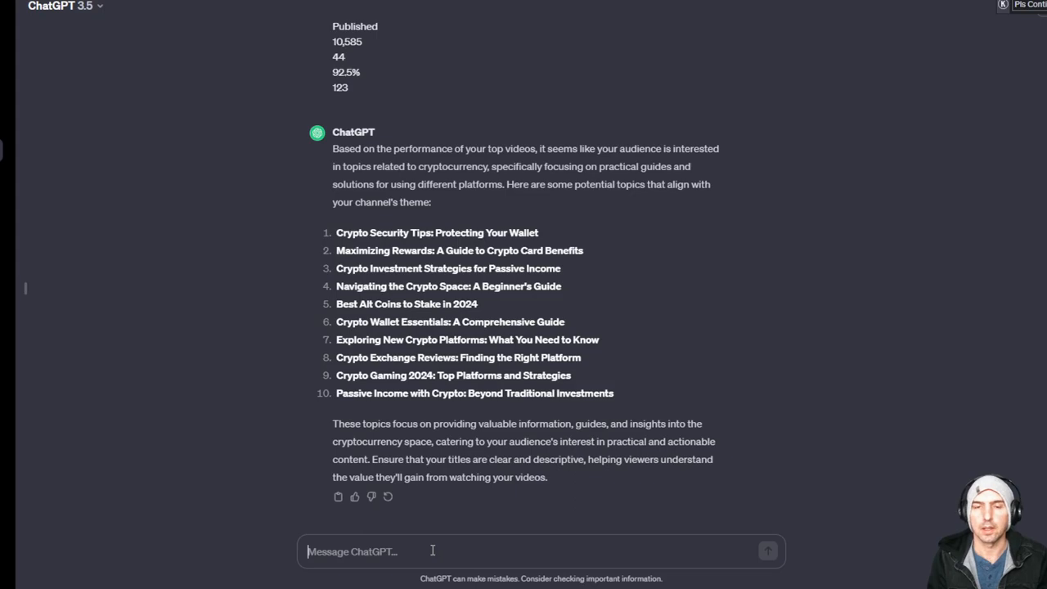
mouse_move(593, 225)
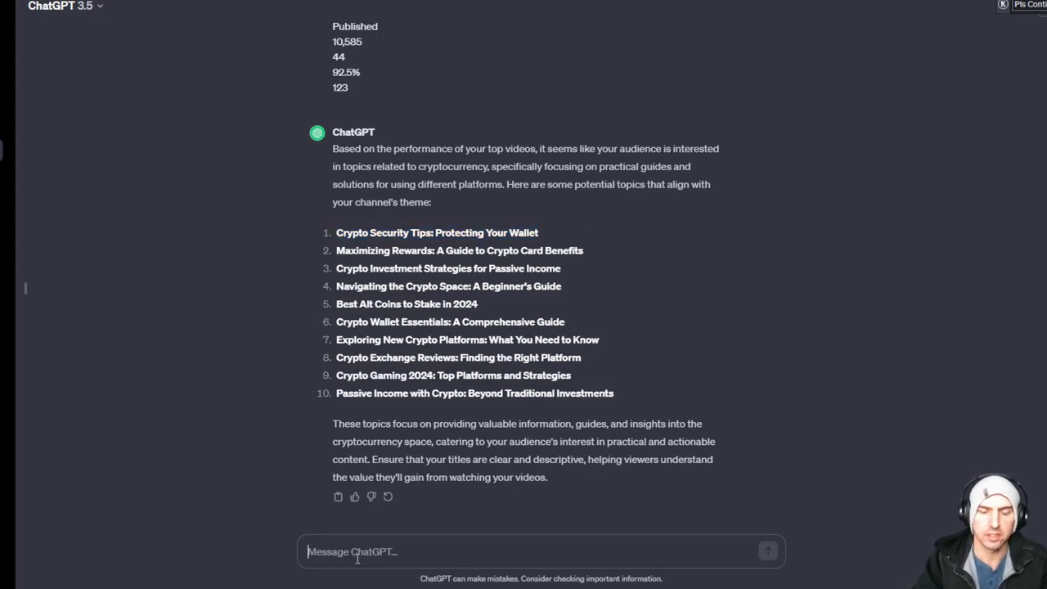
- Start a 'This Topic Seems Interesting' message requesting an outline with the practical-guides phrase
type("This")
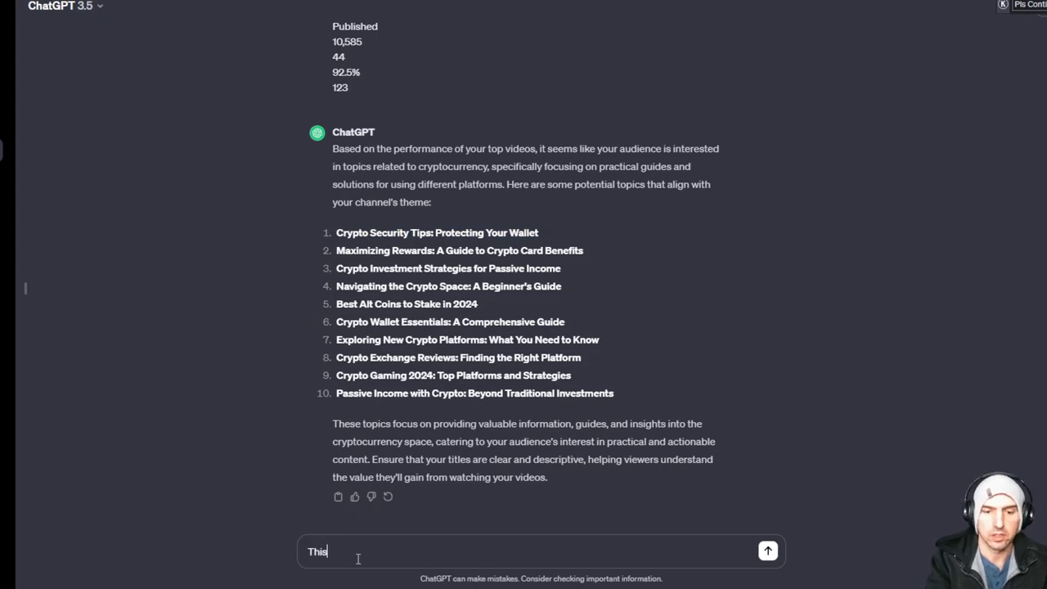
type("Topic Seems Interesting: Crypto Security Tips: Protecting Your Wallet")
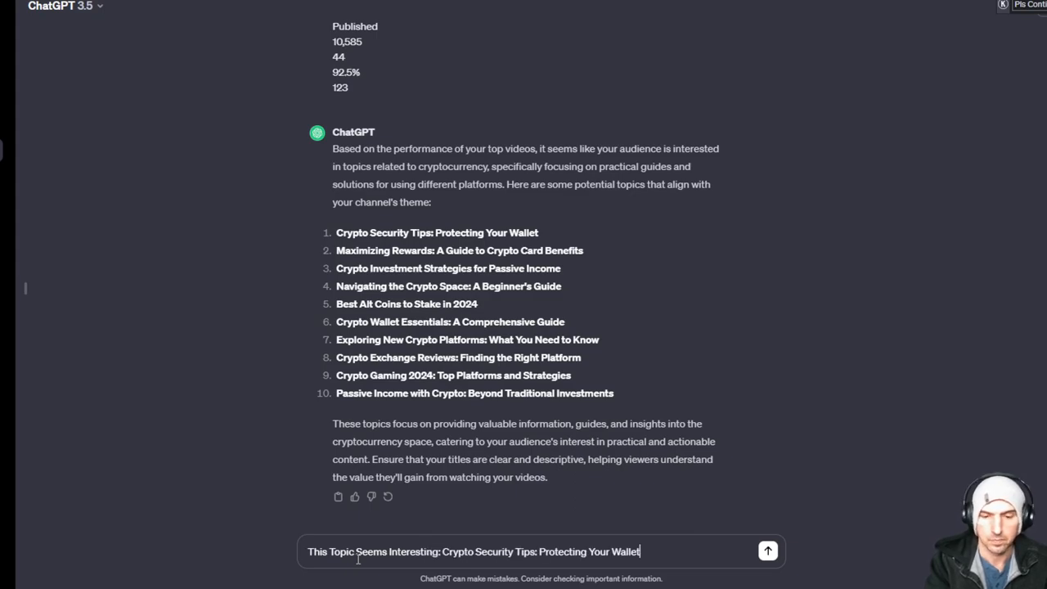
type("Can you give me an outline for a script that is")
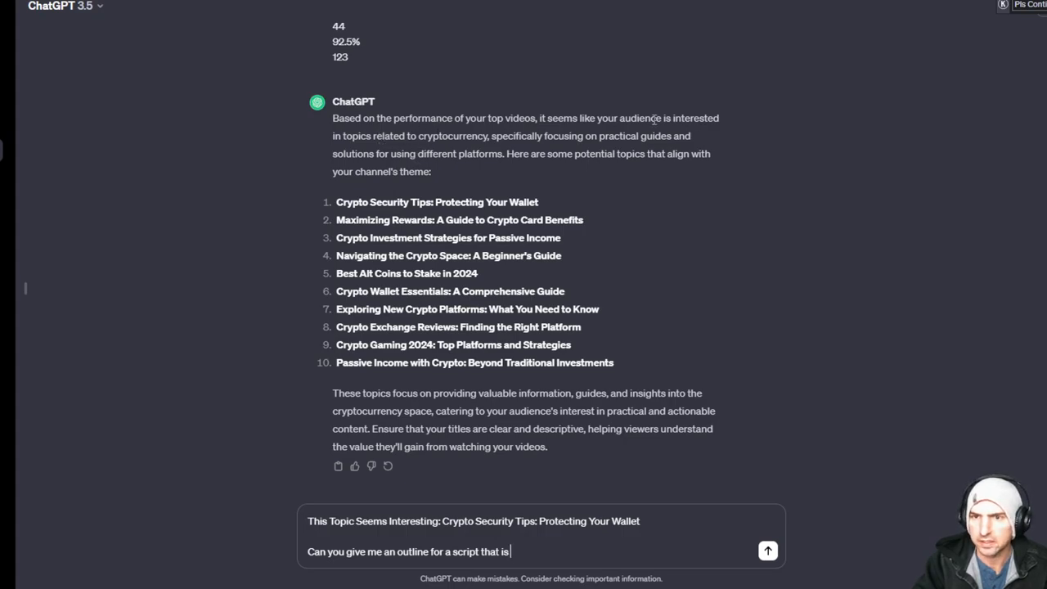
mouse_move(607, 136)
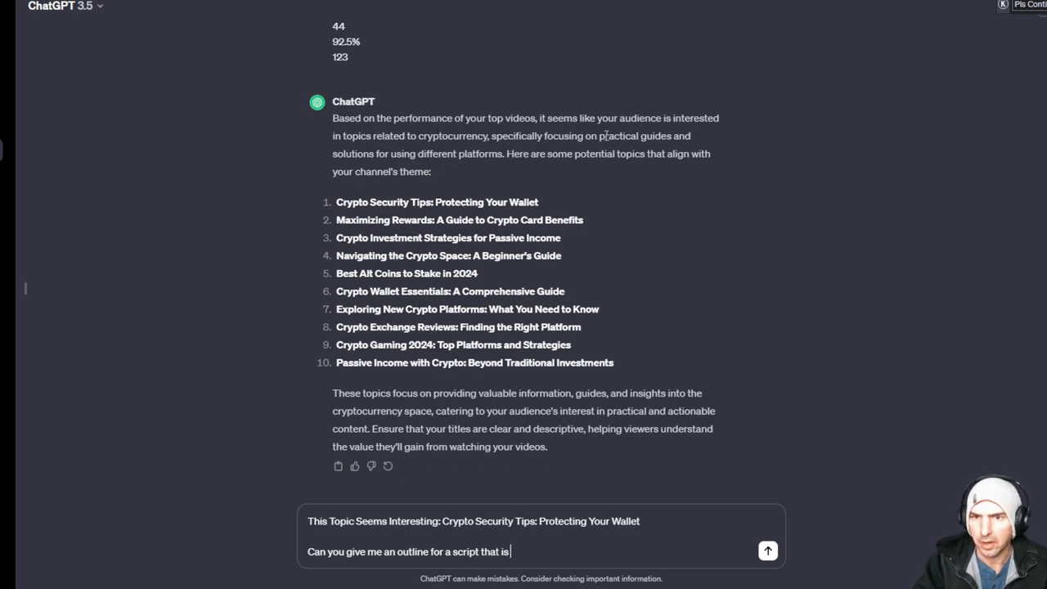
left_click_drag(598, 135, 502, 154)
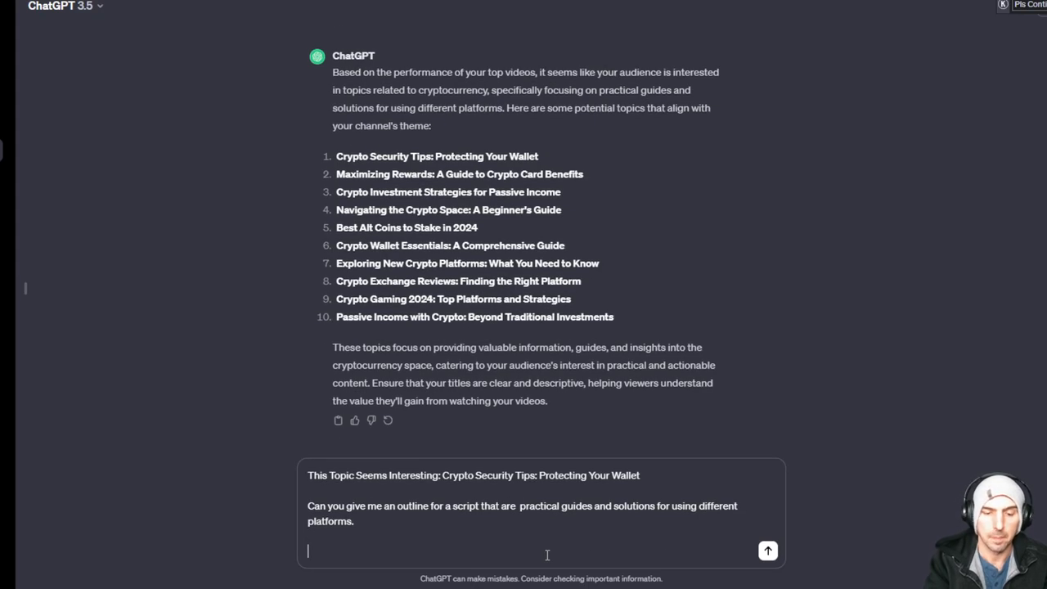
- Specify an 8-minute video and ask for an outline, not a whole script
type("The video should be 8 minutes, u")
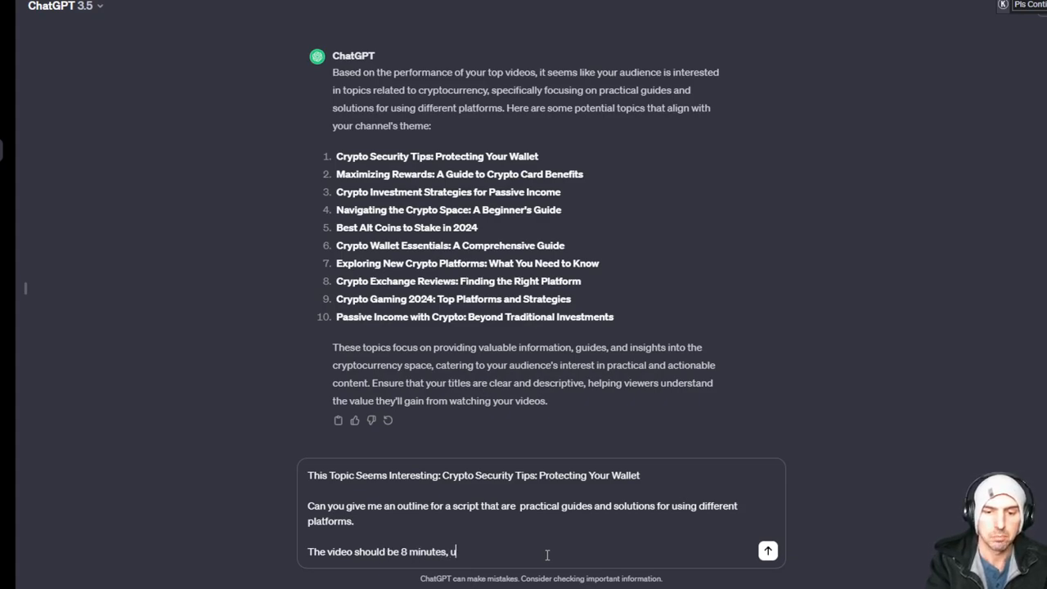
type("but dont give me a")
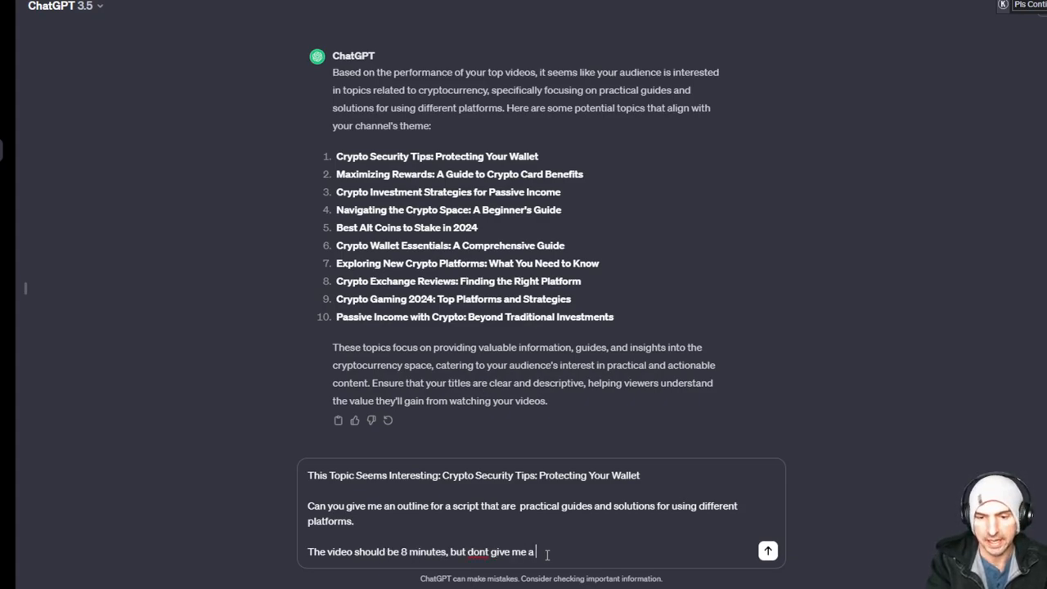
type("whole 8 minute")
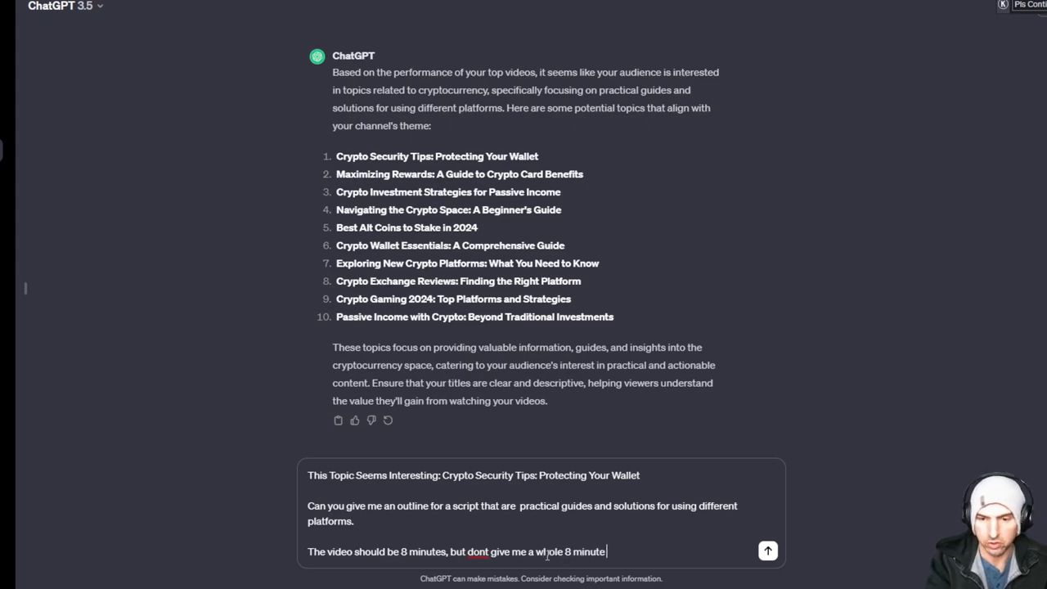
type("script just give me")
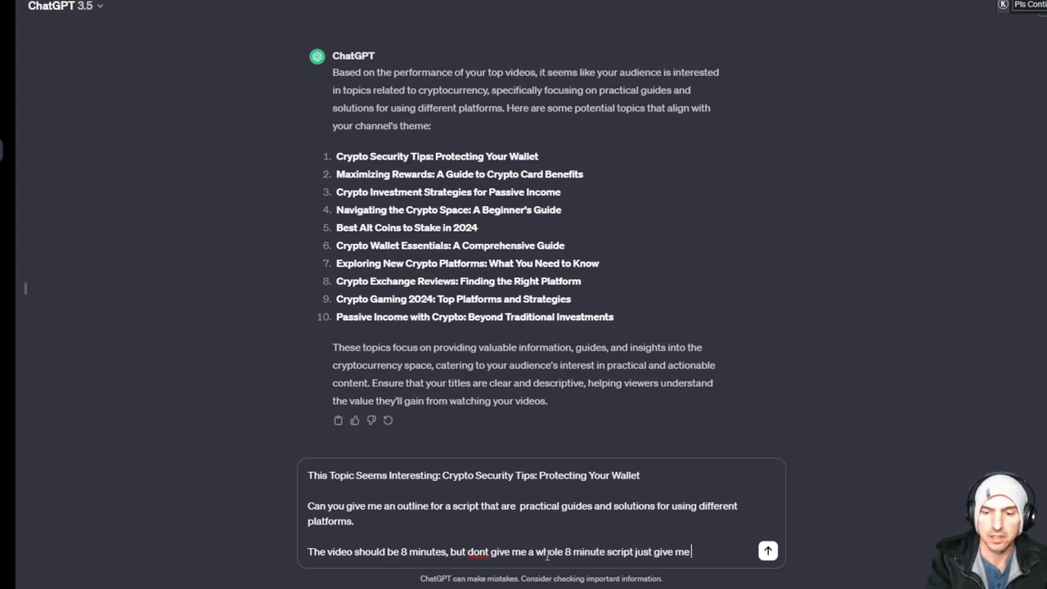
type("n")
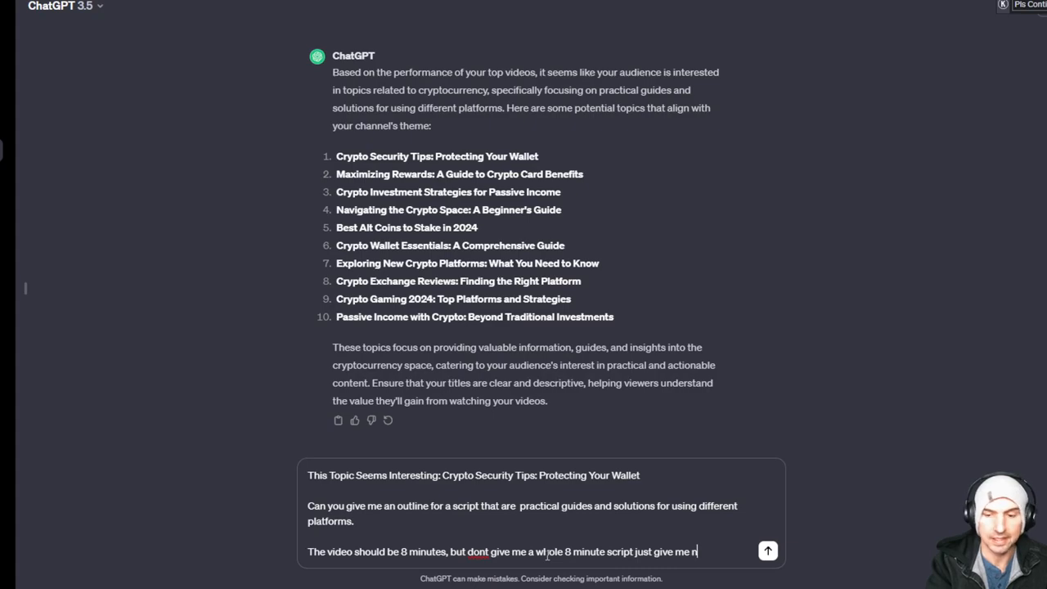
type("an ou")
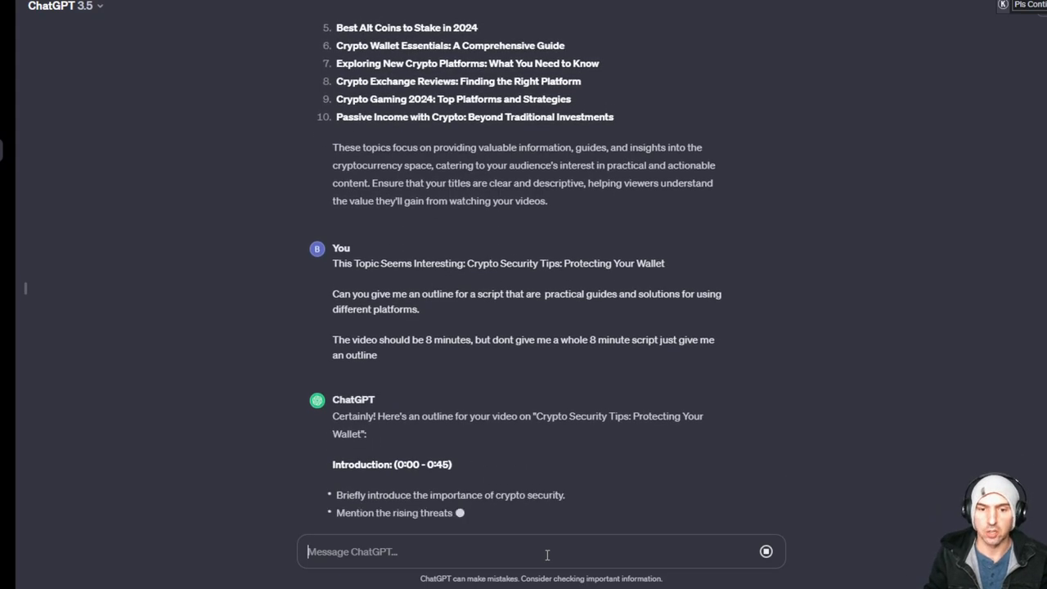
- Scroll through the completed wallet-security outline to an earlier 30-hashtag Dream 100 Method reply
scroll("down", 3)
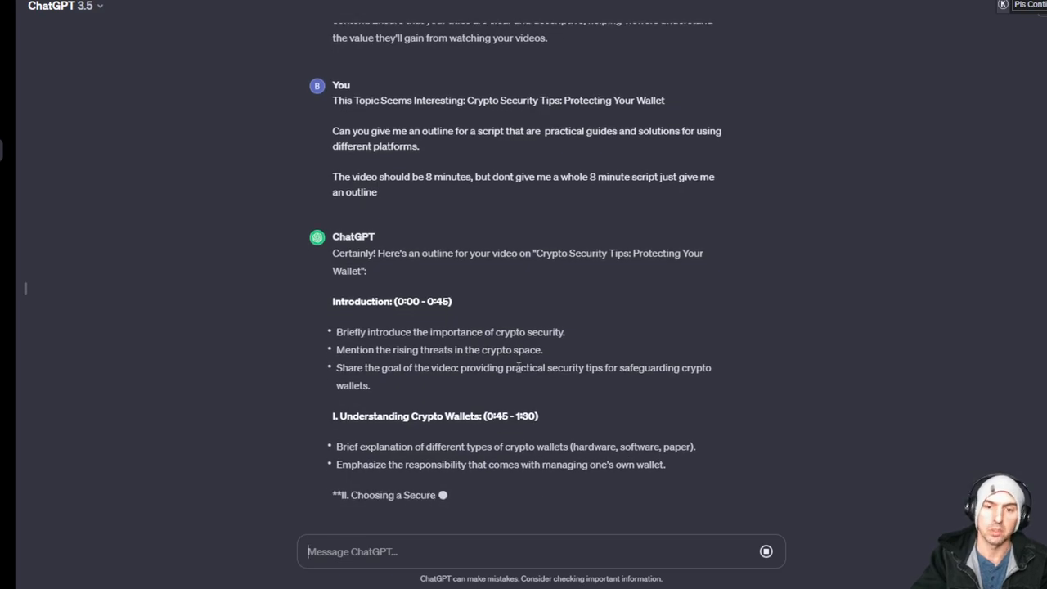
scroll("down", 3)
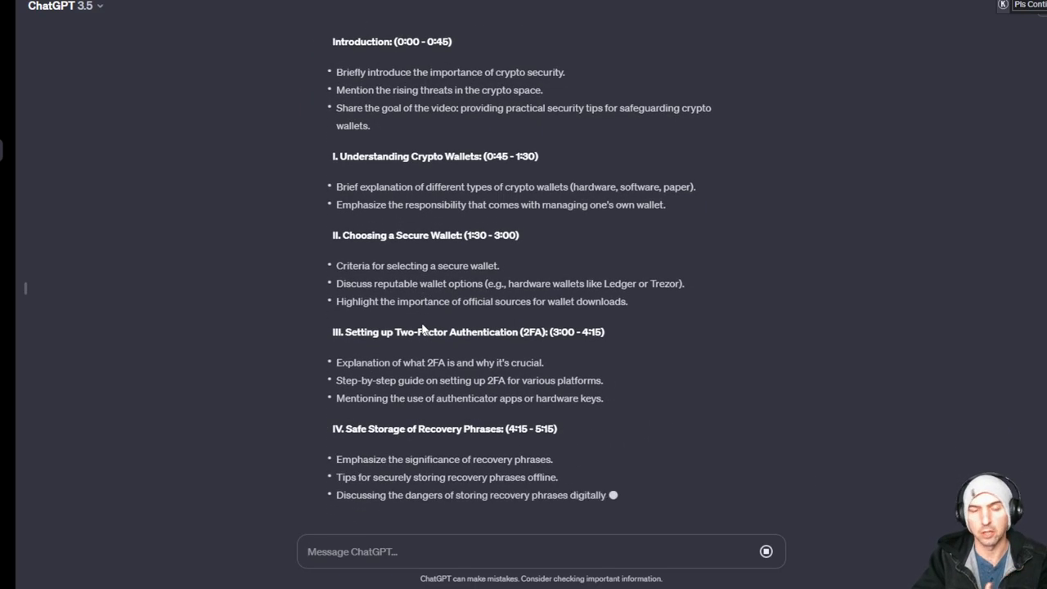
scroll("down", 3)
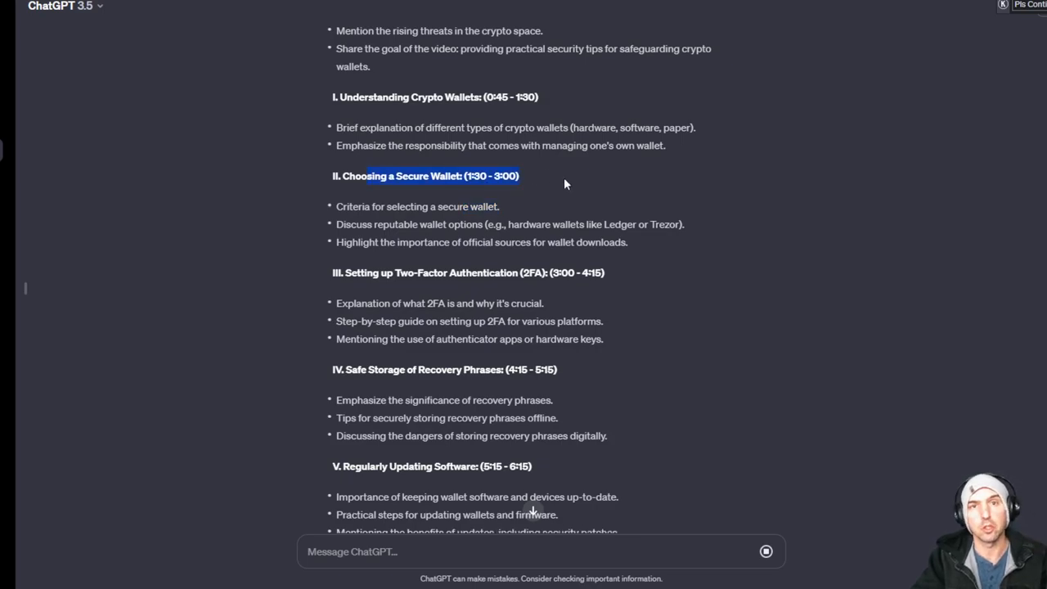
mouse_move(556, 190)
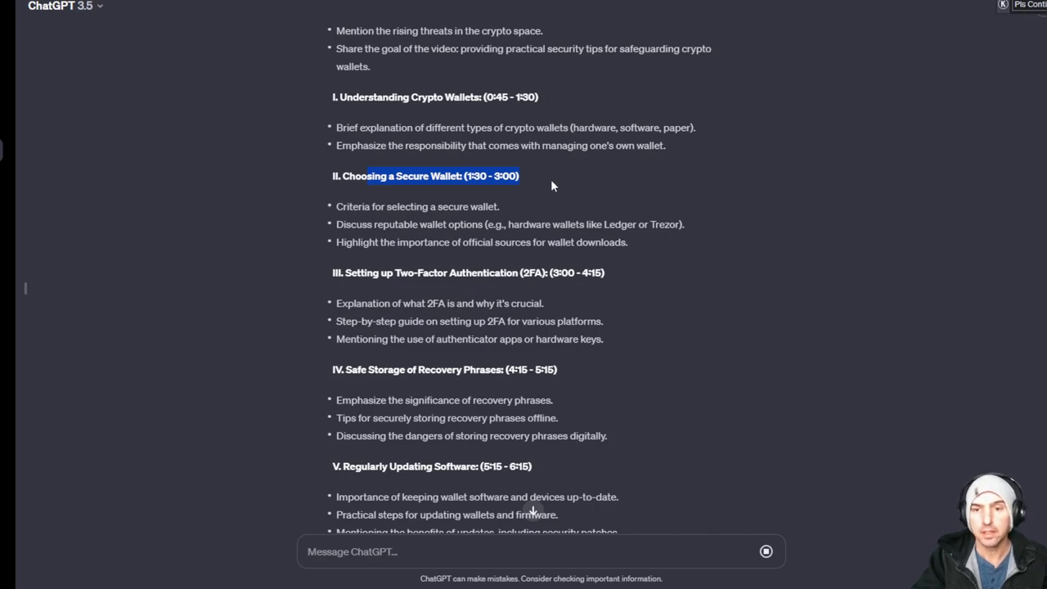
mouse_move(546, 218)
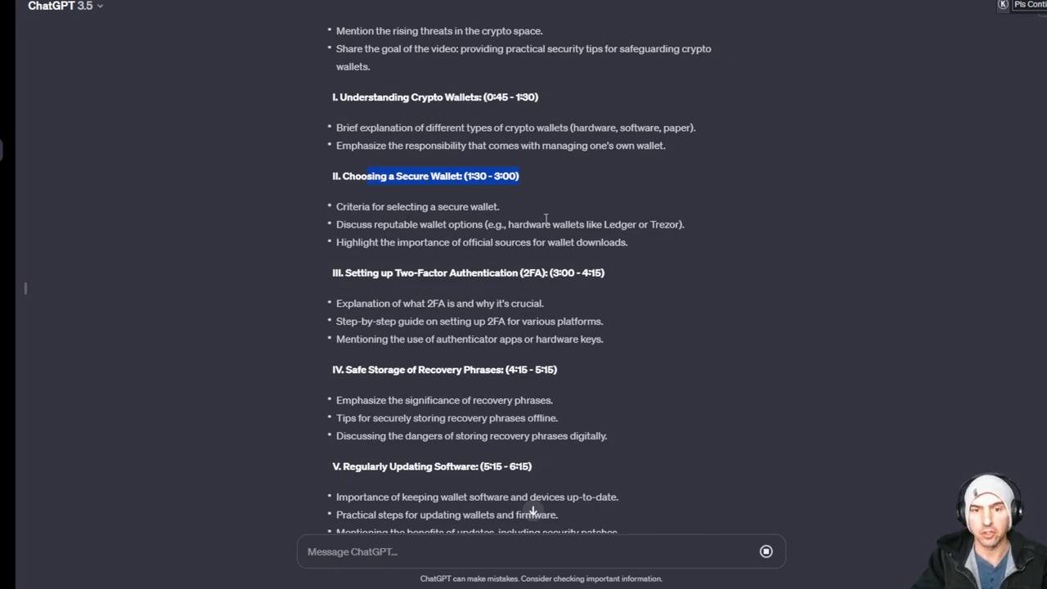
scroll("down", 3)
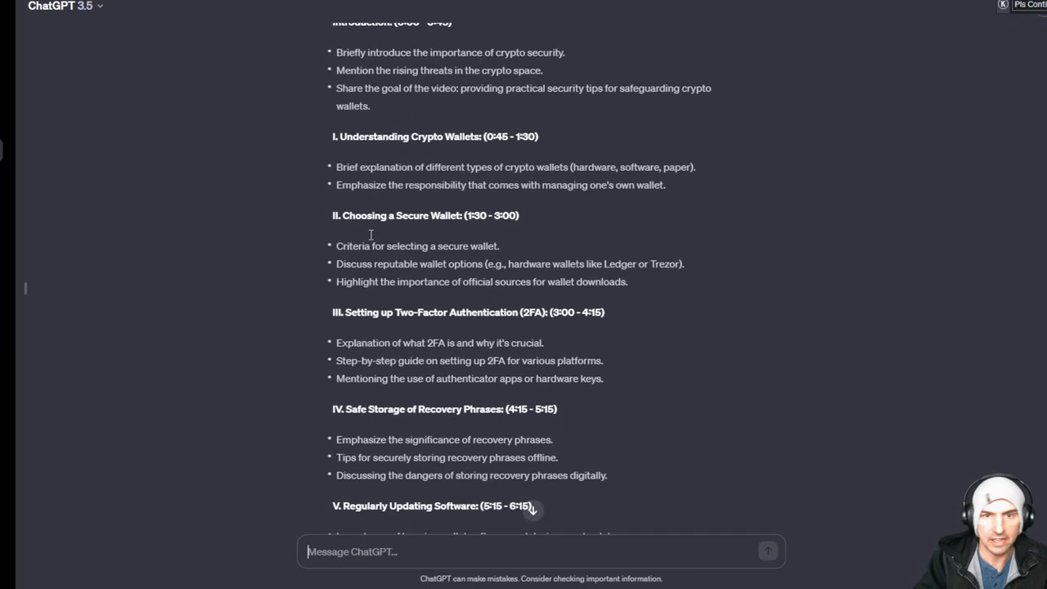
scroll("down", 3)
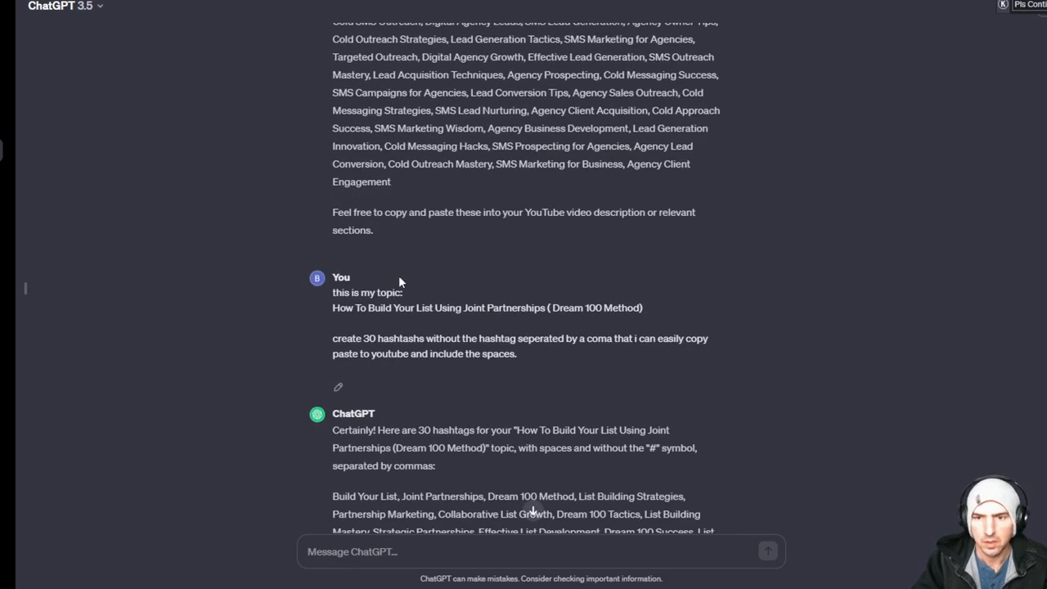
- Copy the old hashtag prompt and request 30 tags for Crypto Security Tips: Protecting Your Wallet
scroll("down", 3)
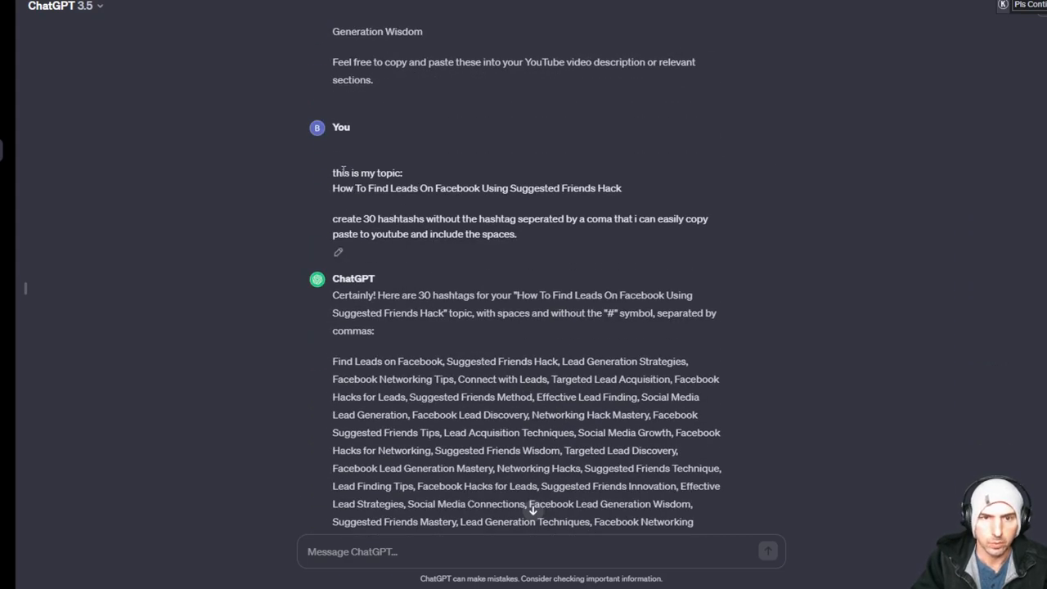
left_click_drag(332, 163, 517, 234)
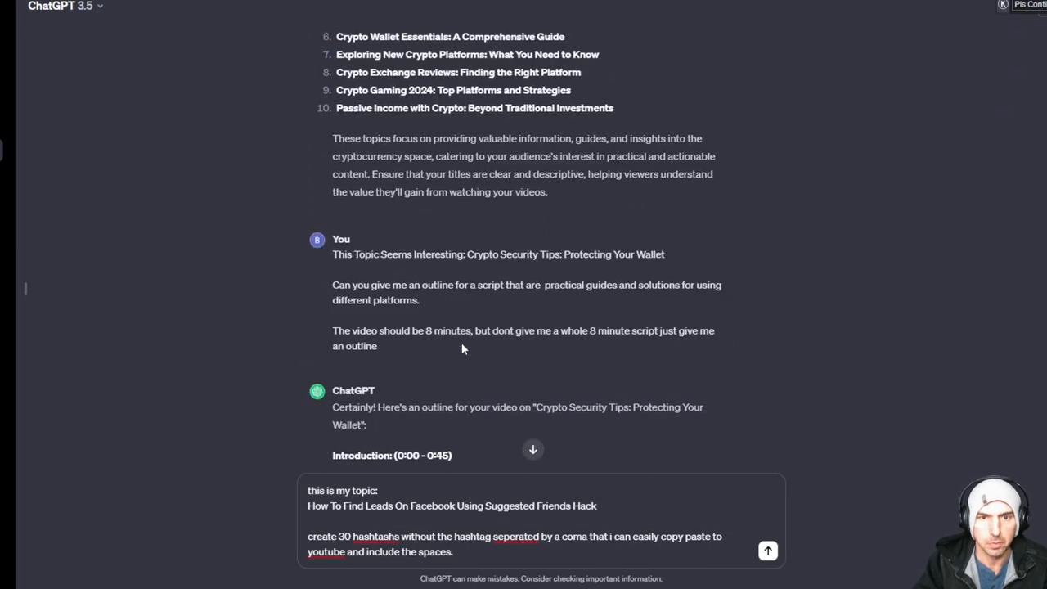
scroll("down", 3)
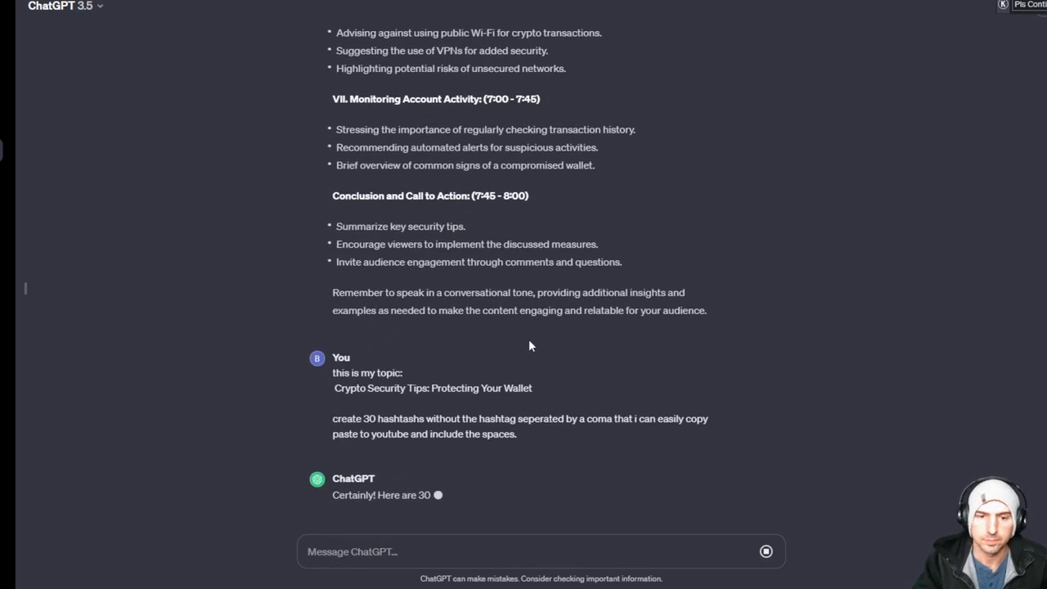
- Scroll through the crypto security hashtags such as Wallet Protection, back to the outline
scroll("down", 3)
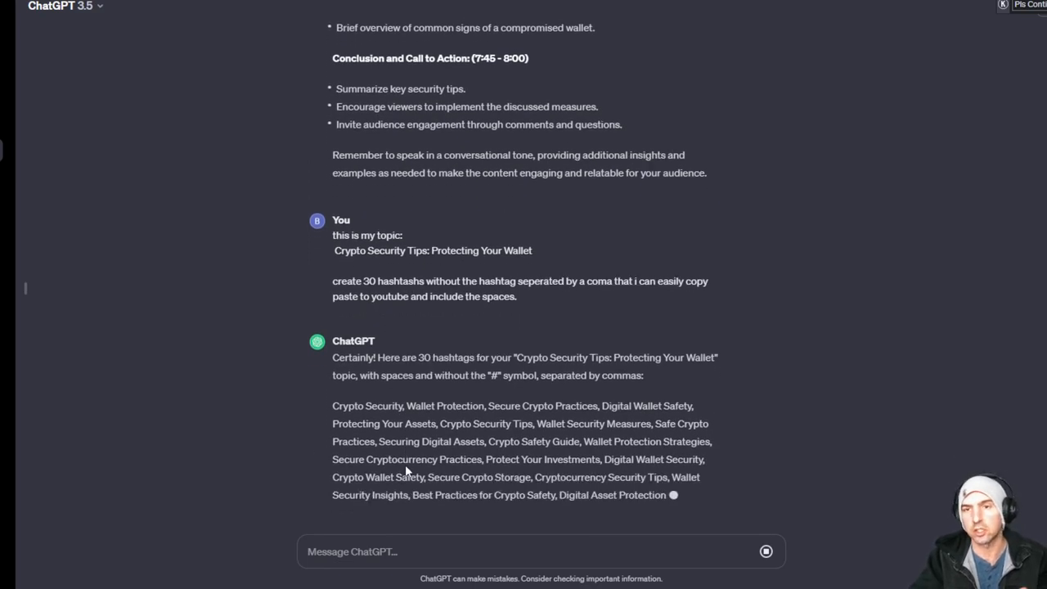
scroll("down", 3)
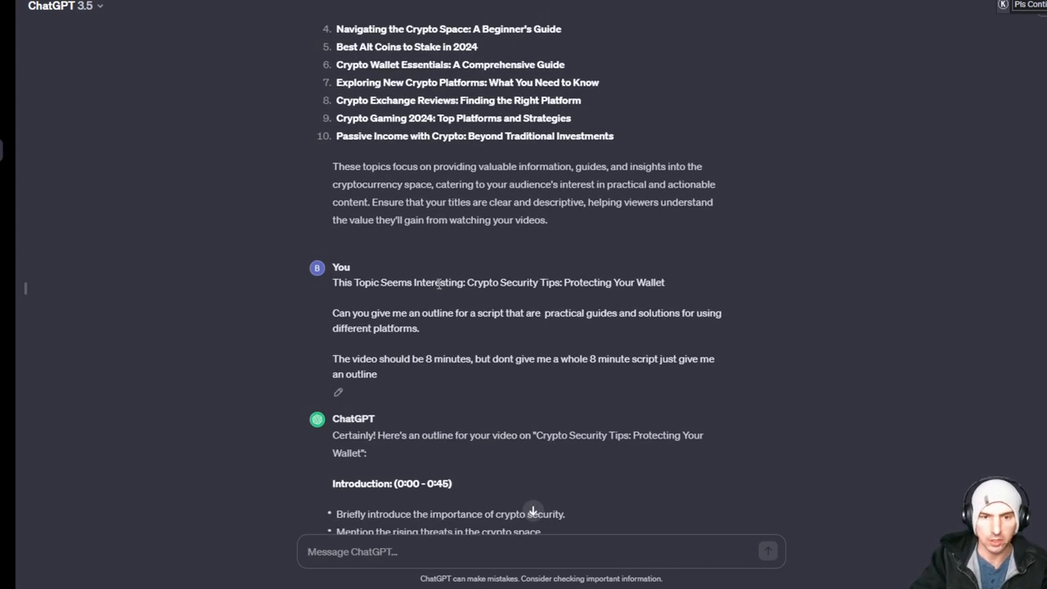
scroll("down", 3)
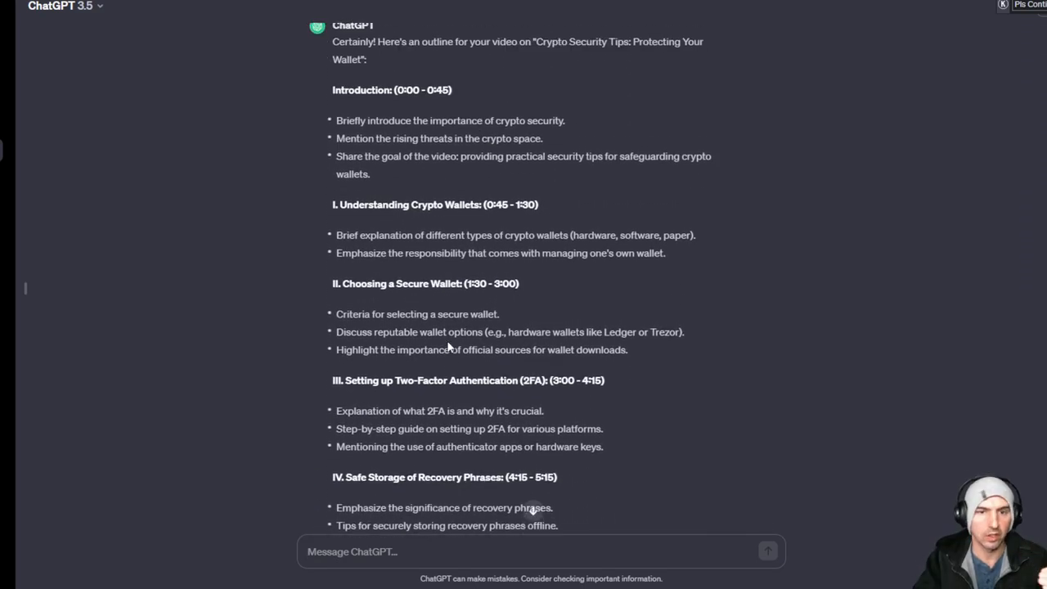
scroll("down", 3)
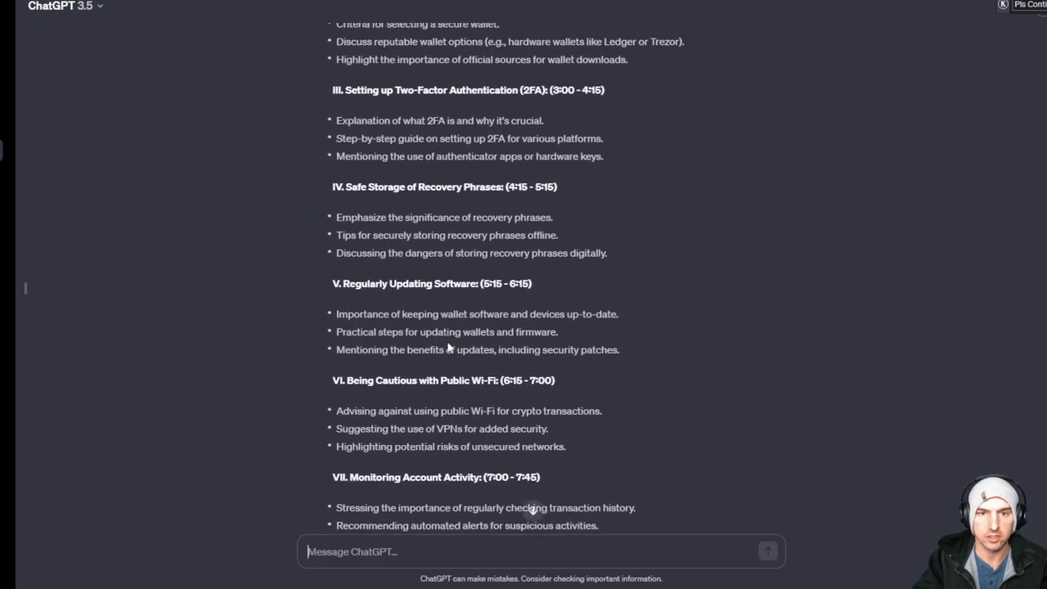
scroll("up", 3)
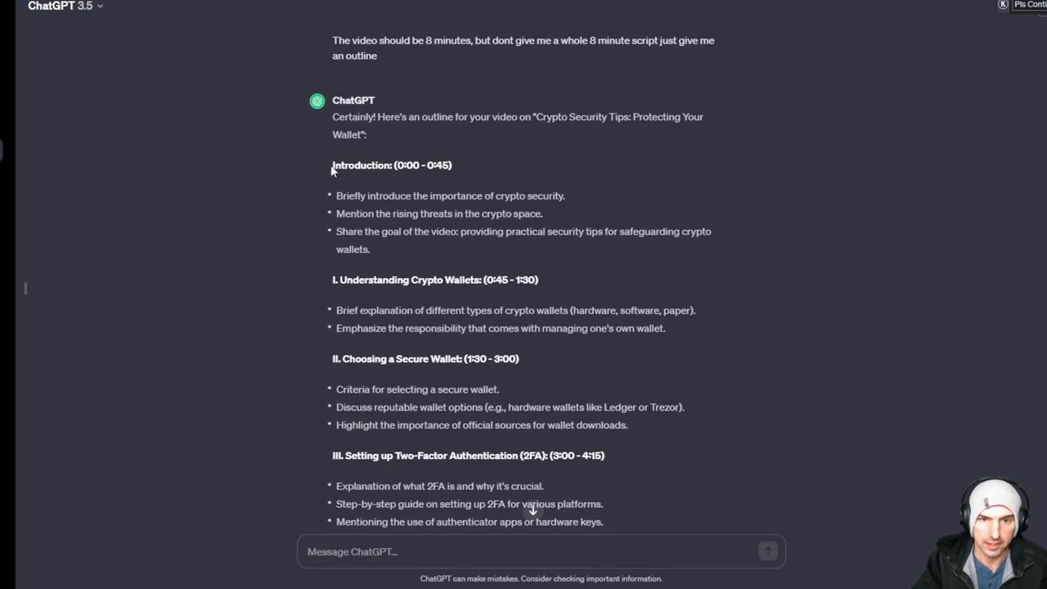
- Send a request for a script of "Introduction: (0:00 - 0:45)"
type("G")
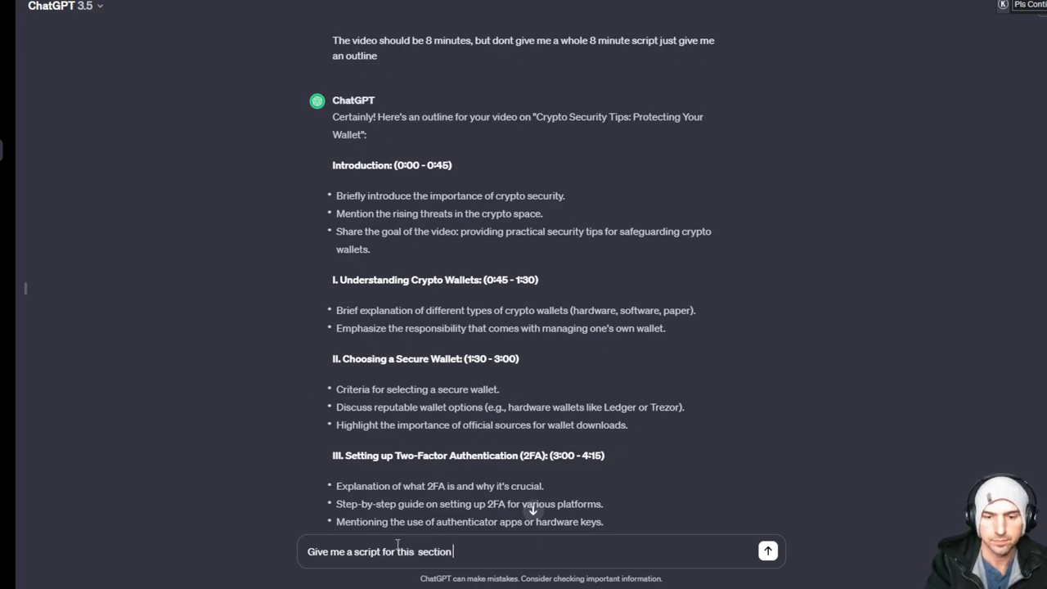
type("\"Introduction: (0:00 - 0:45)\"")
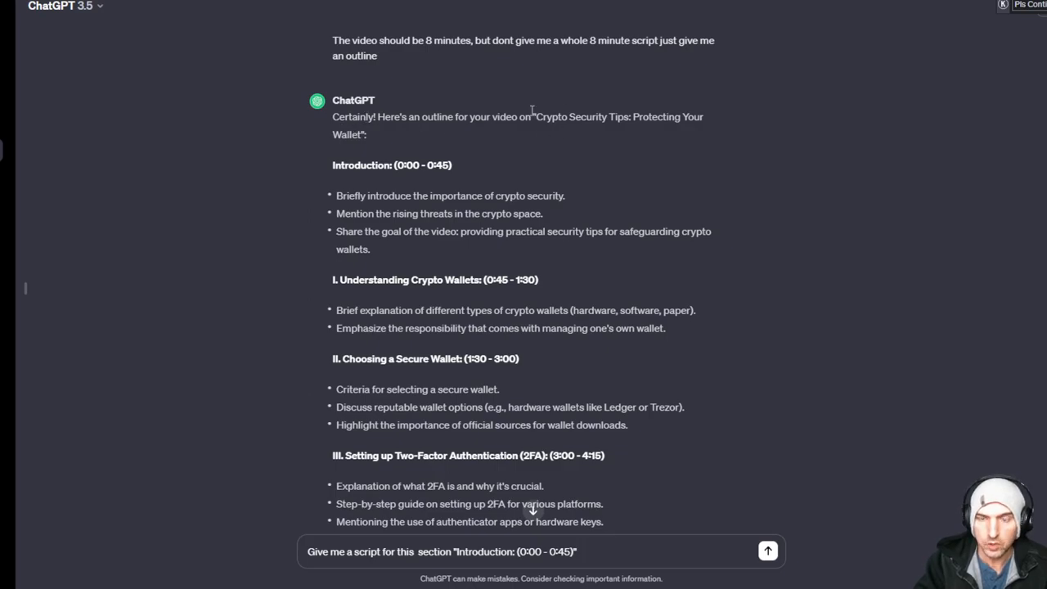
left_click(767, 551)
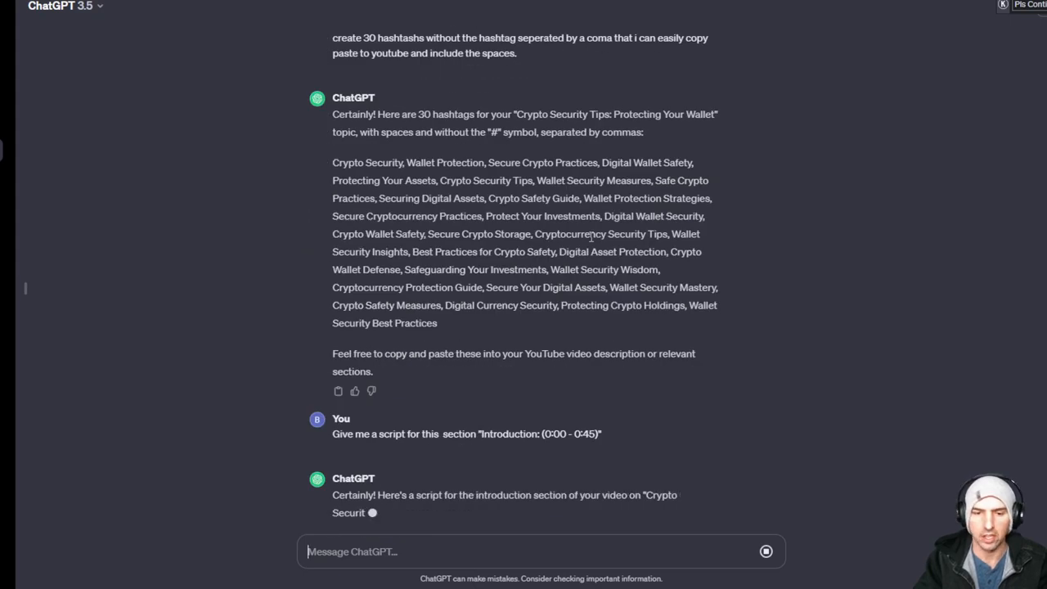
- Scroll through the introduction script with opening shot, speaker lines and headline montage
scroll("down", 3)
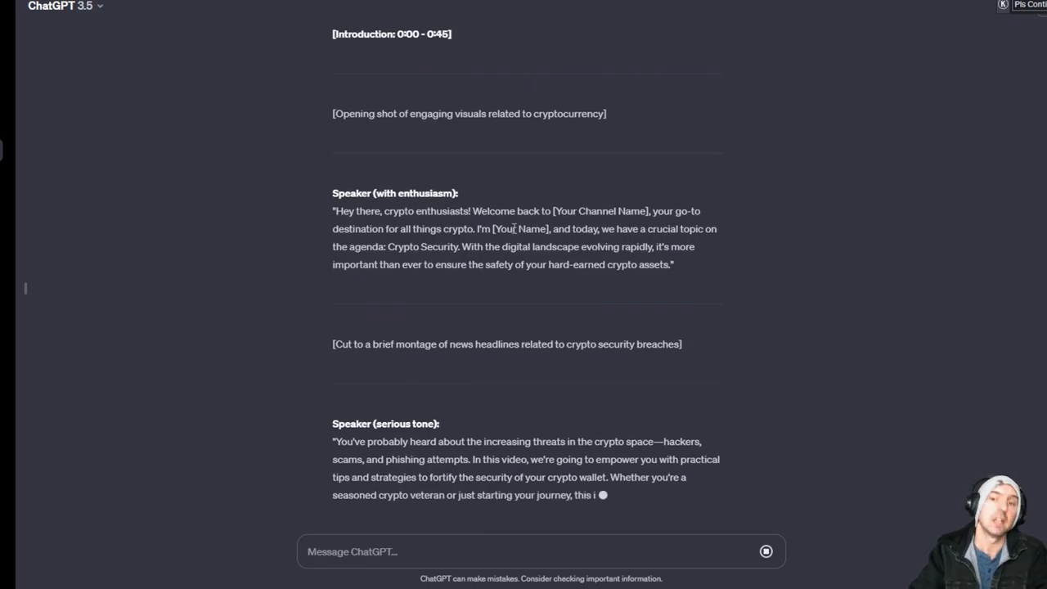
scroll("down", 3)
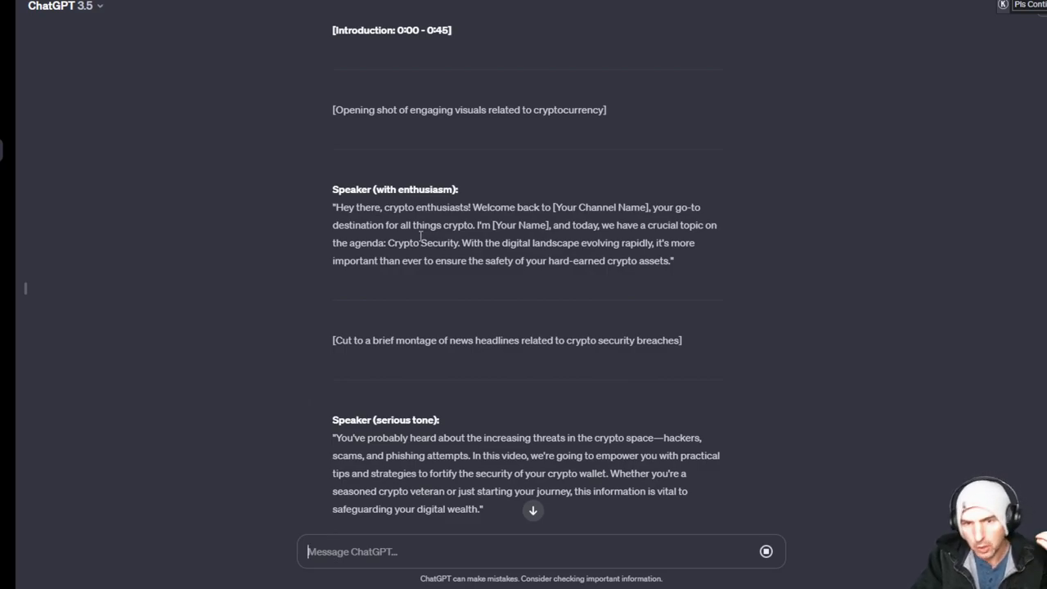
mouse_move(603, 211)
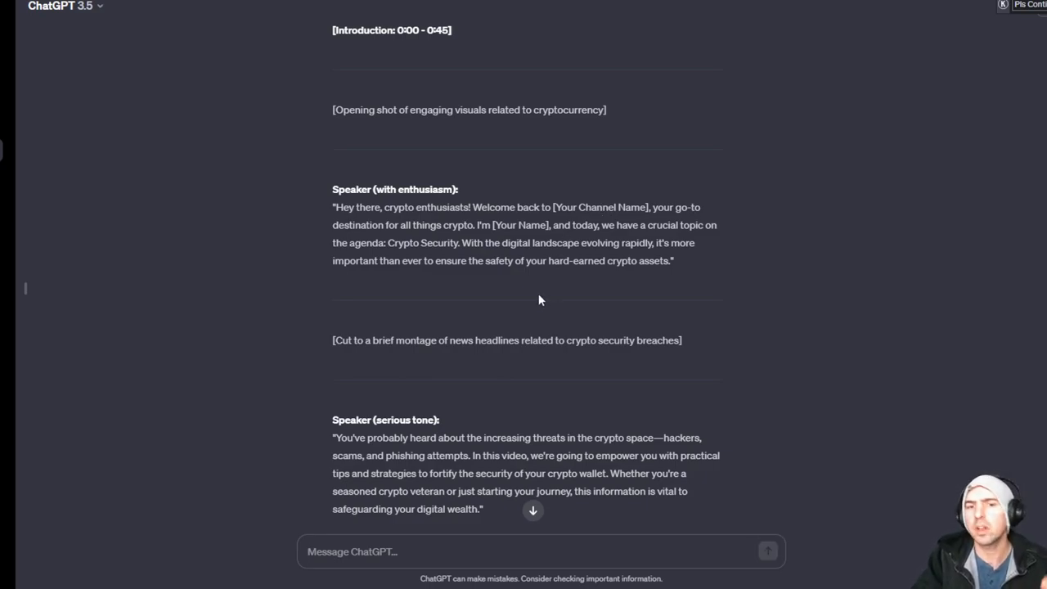
mouse_move(538, 283)
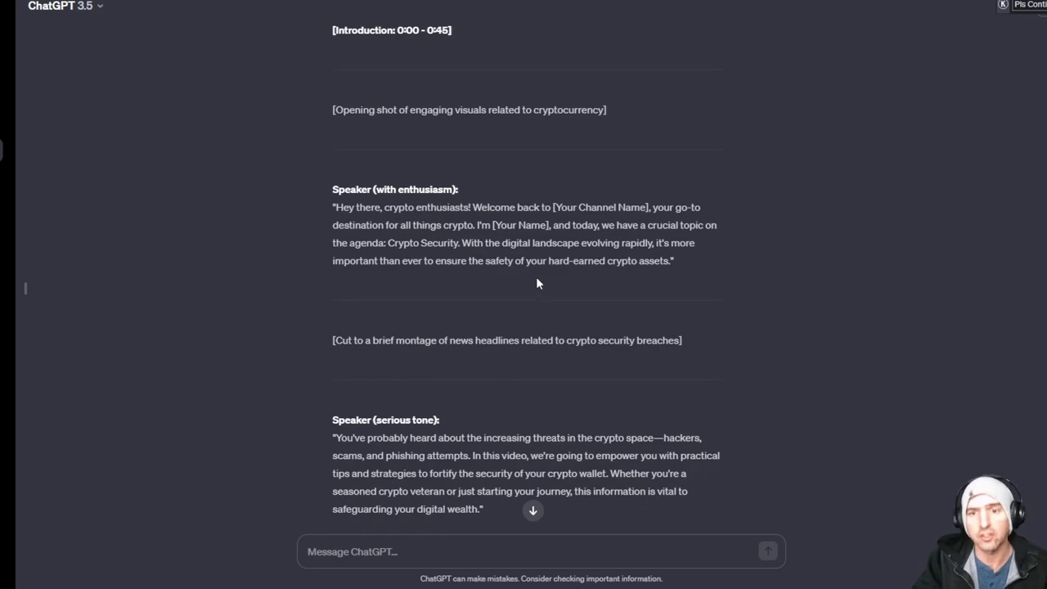
scroll("down", 3)
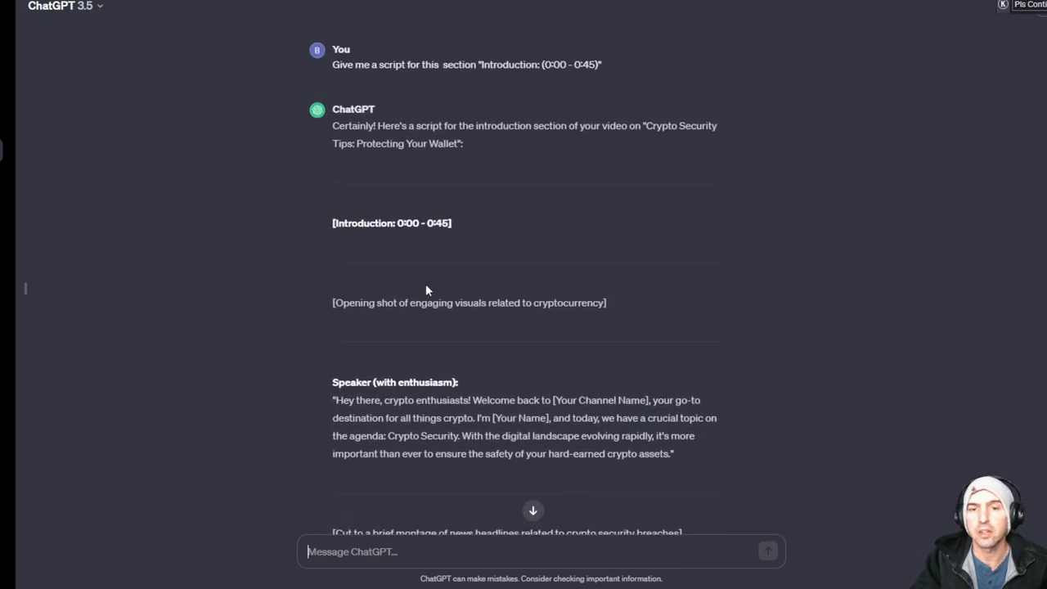
scroll("up", 3)
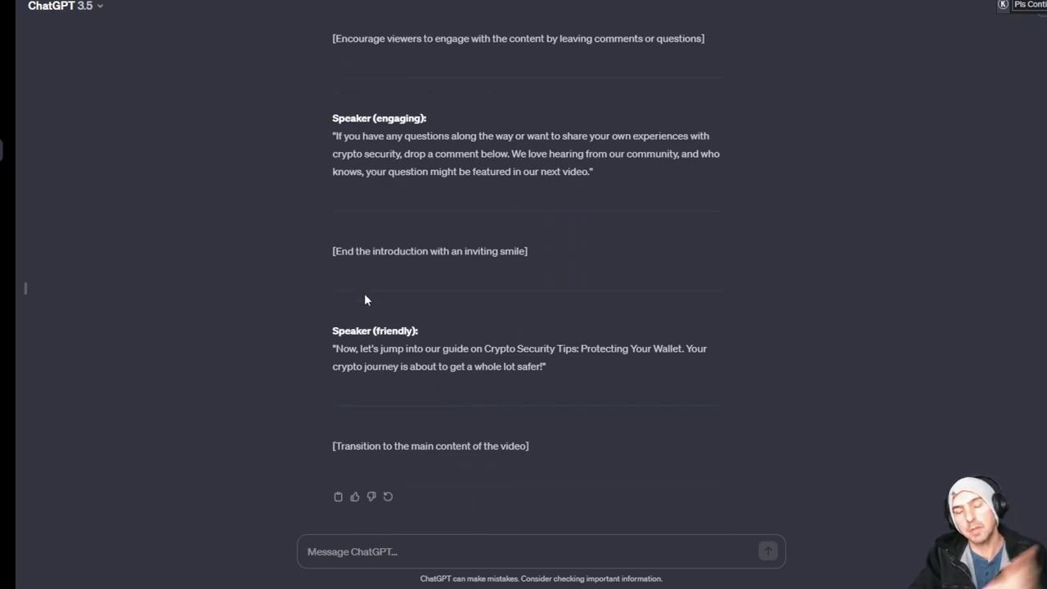
mouse_move(610, 522)
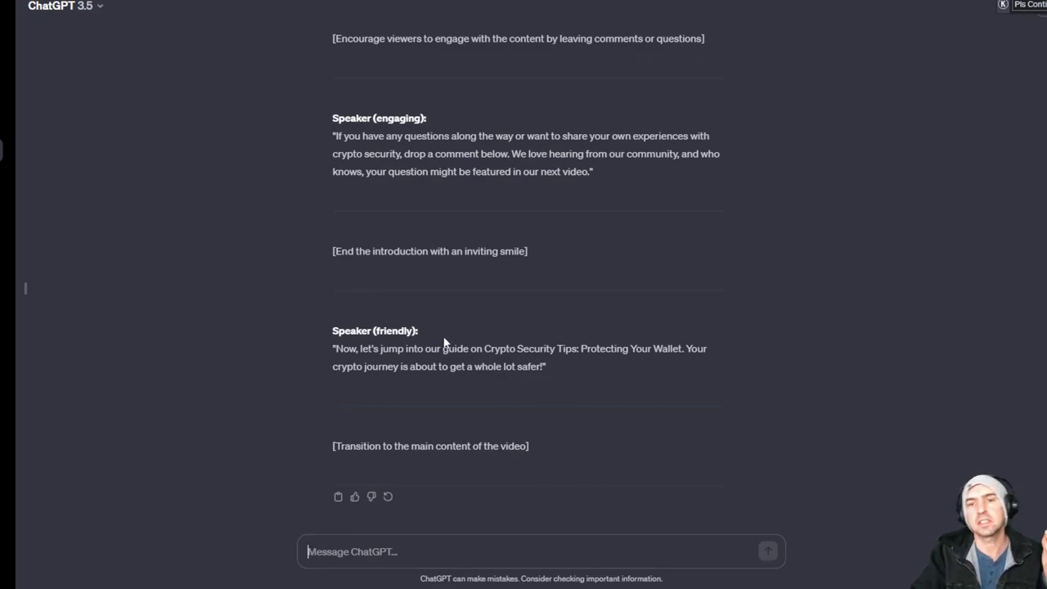
scroll("up", 3)
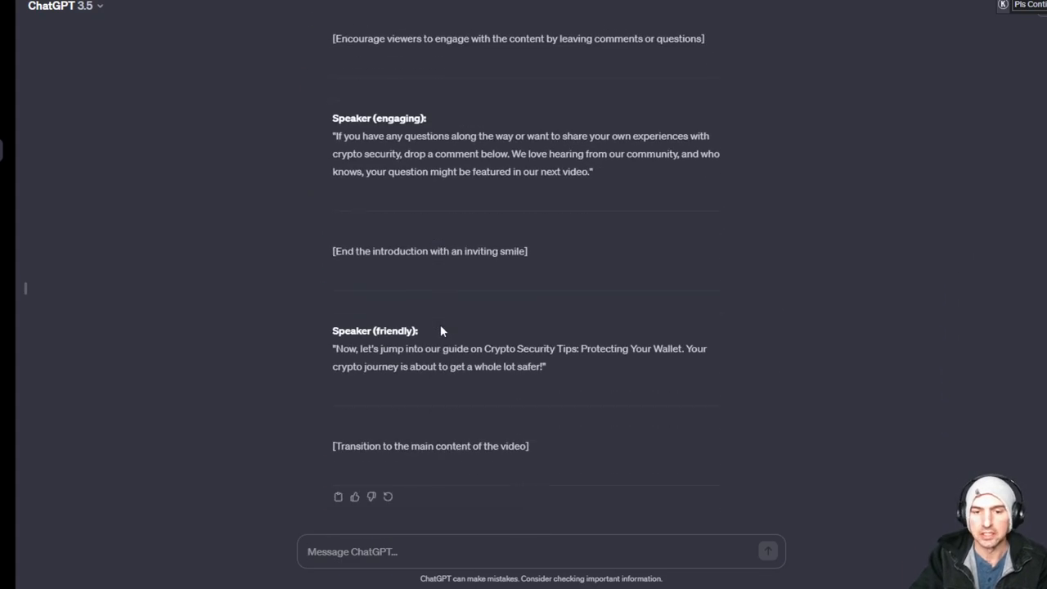
mouse_move(195, 157)
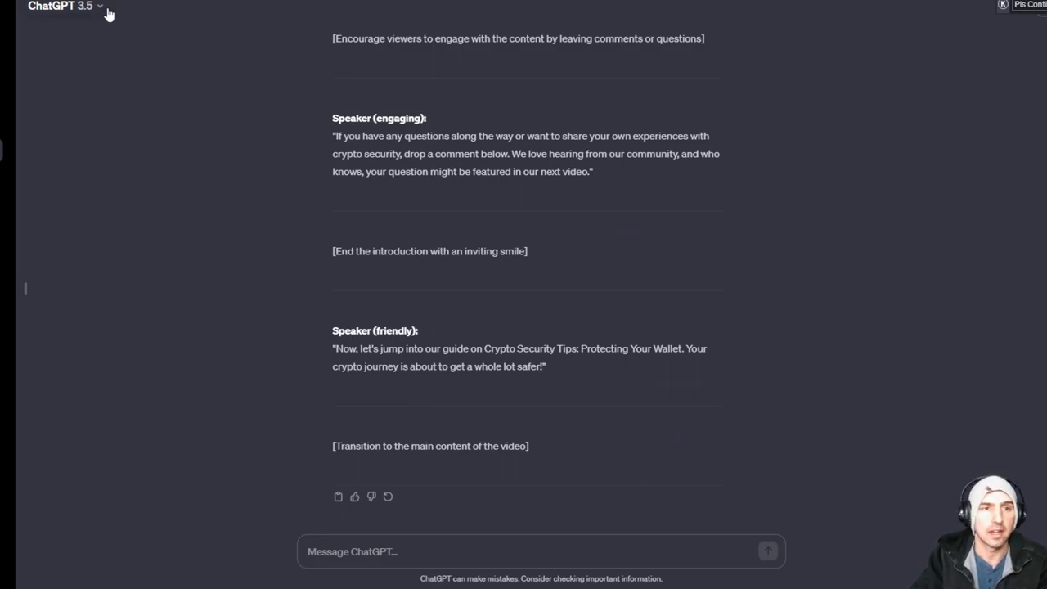
mouse_move(280, 37)
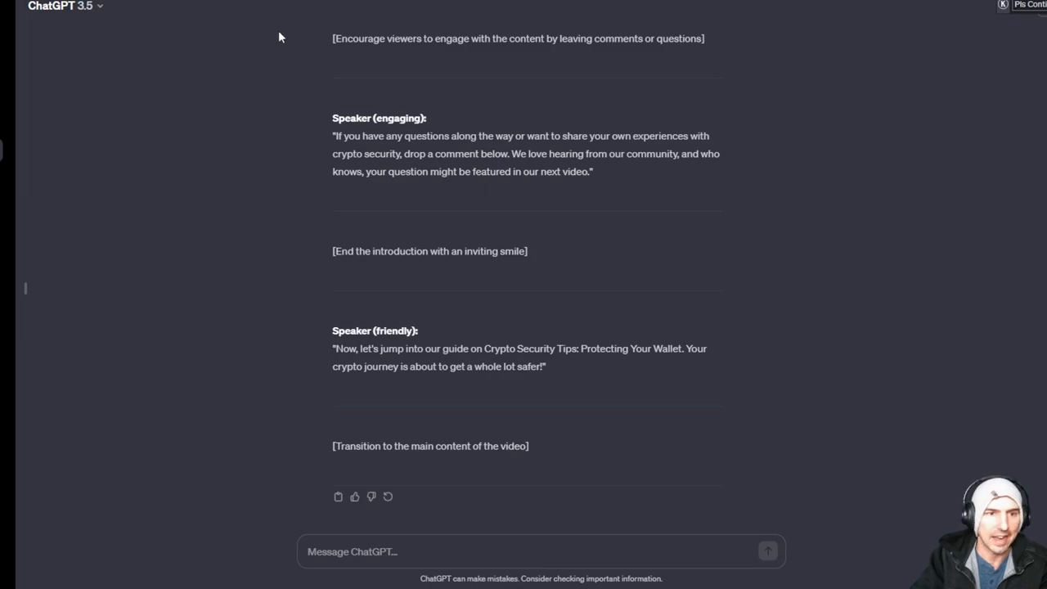
mouse_move(466, 102)
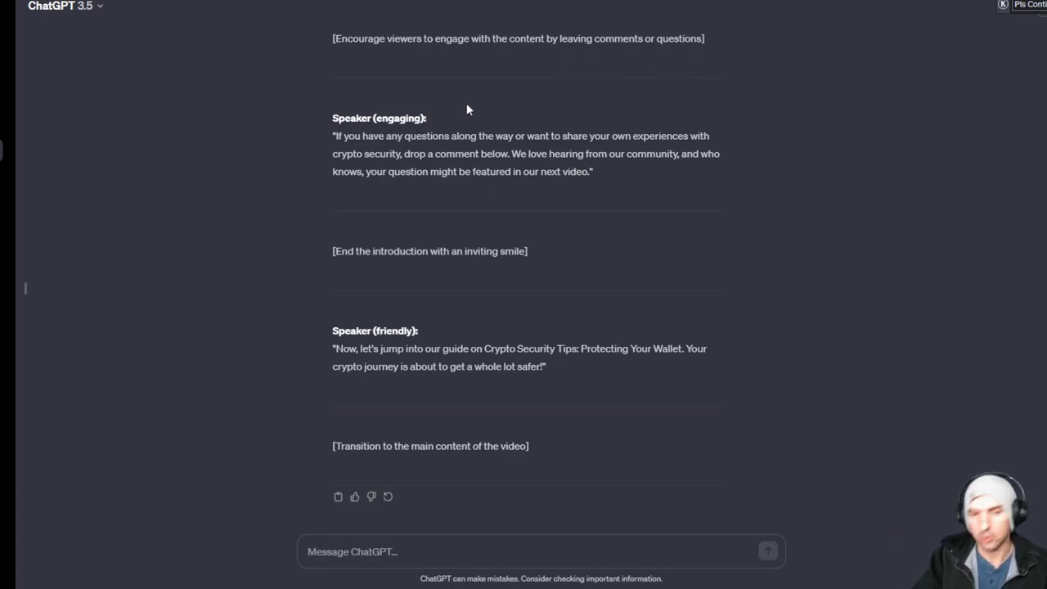
left_click(61, 6)
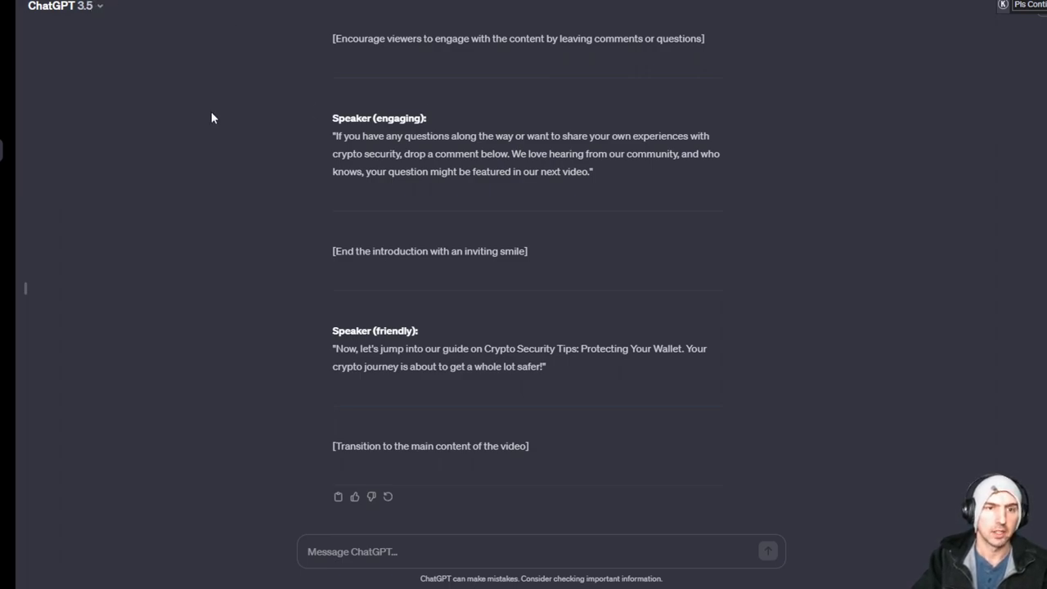
mouse_move(713, 121)
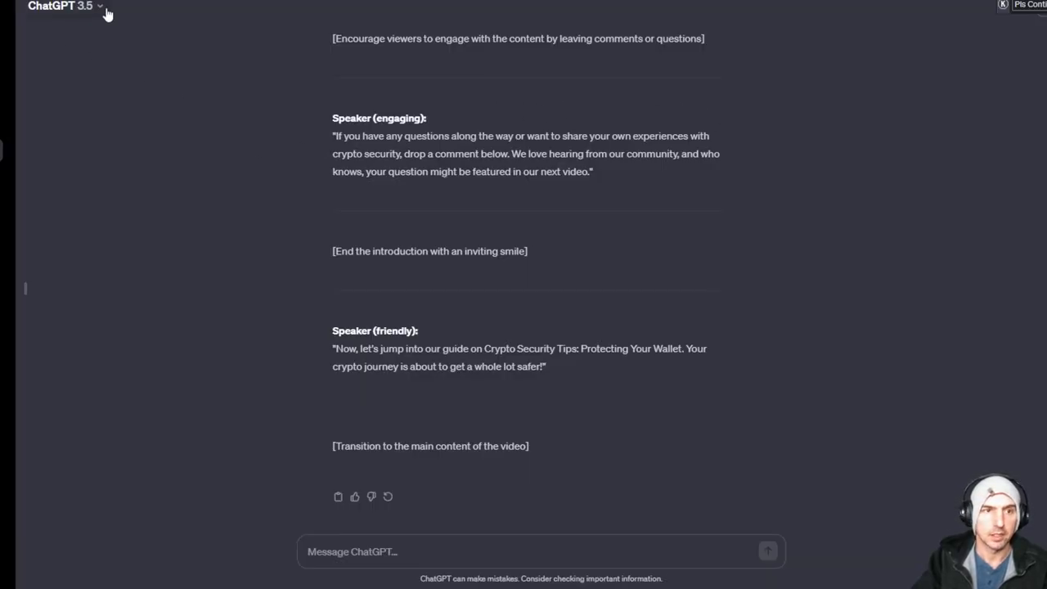
mouse_move(448, 109)
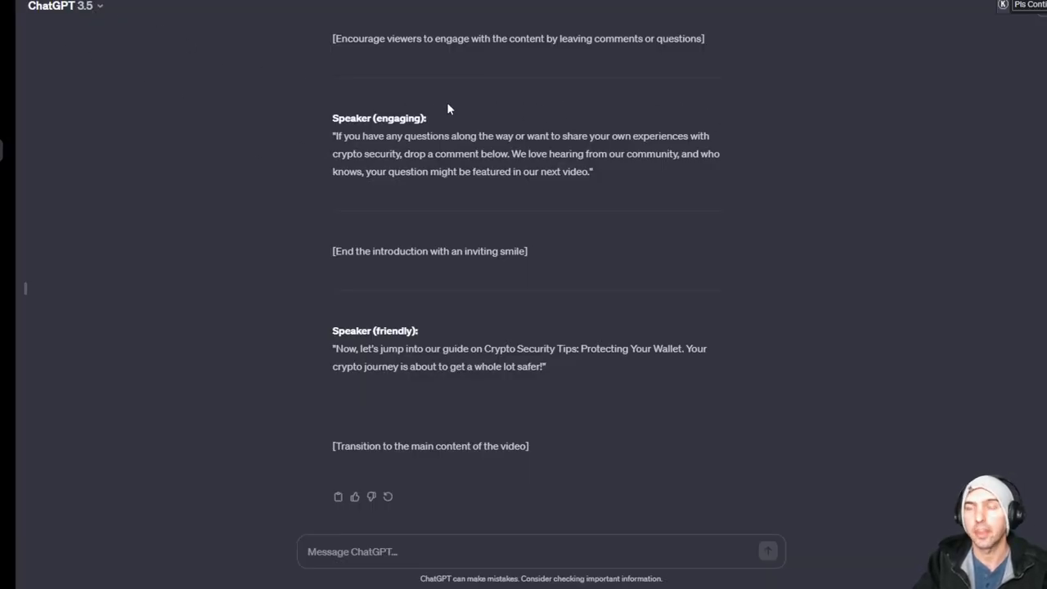